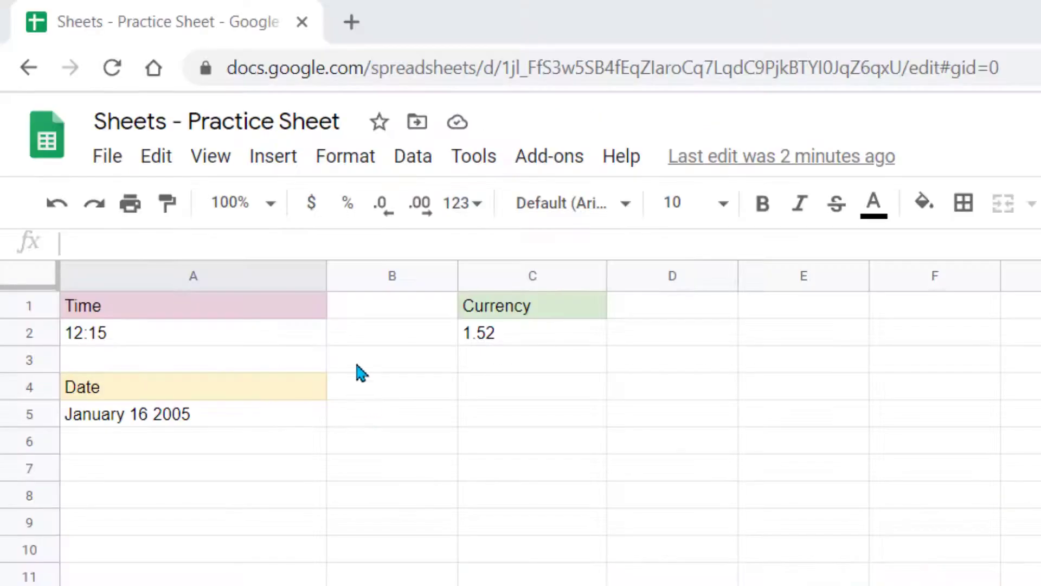
Apply the Time number format to A2 so it reads 12:15:00 PM.
left_click(345, 155)
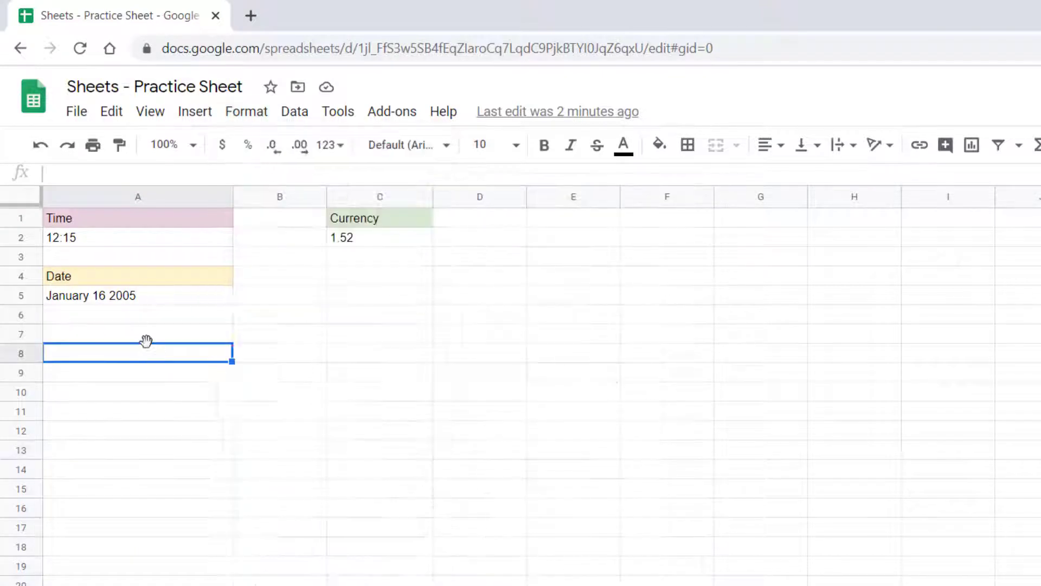
mouse_move(100, 244)
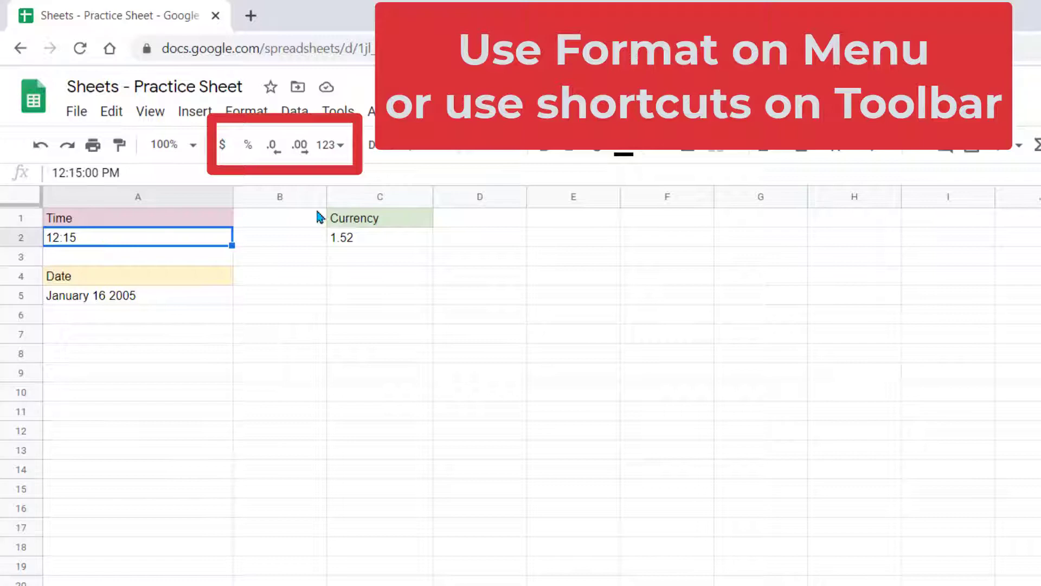
left_click(327, 145)
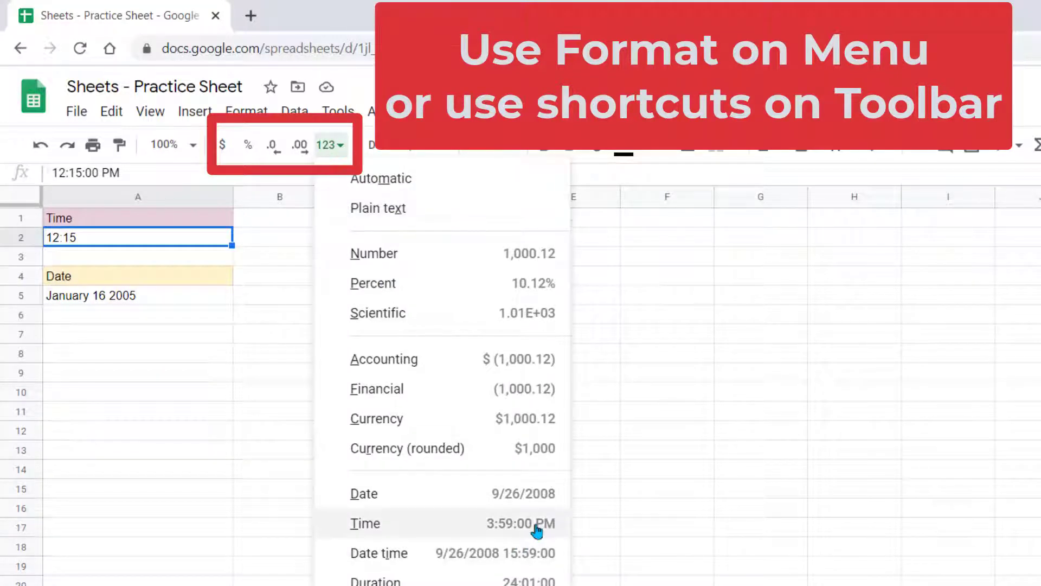
left_click(364, 523)
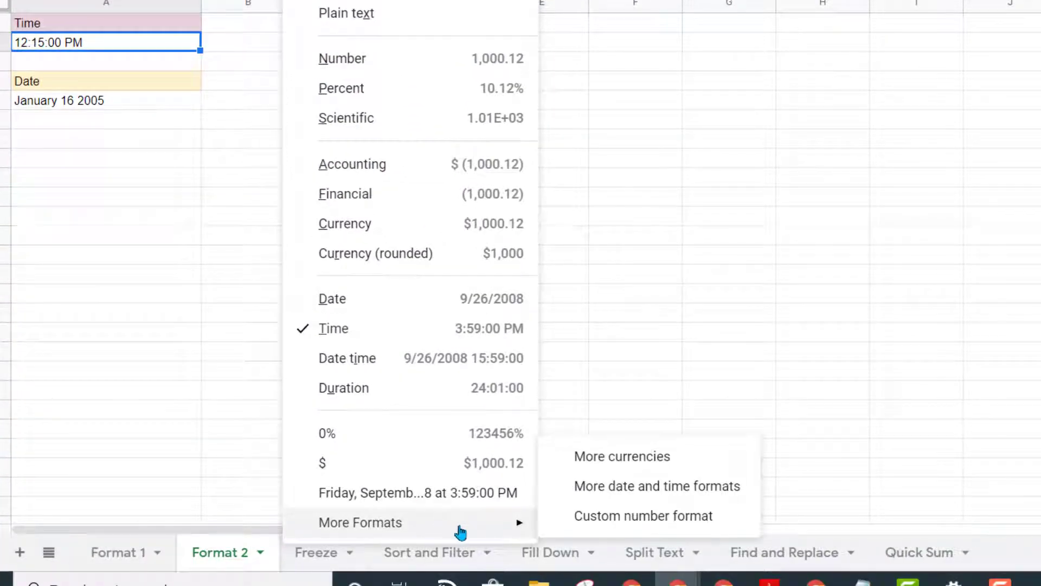
mouse_move(544, 531)
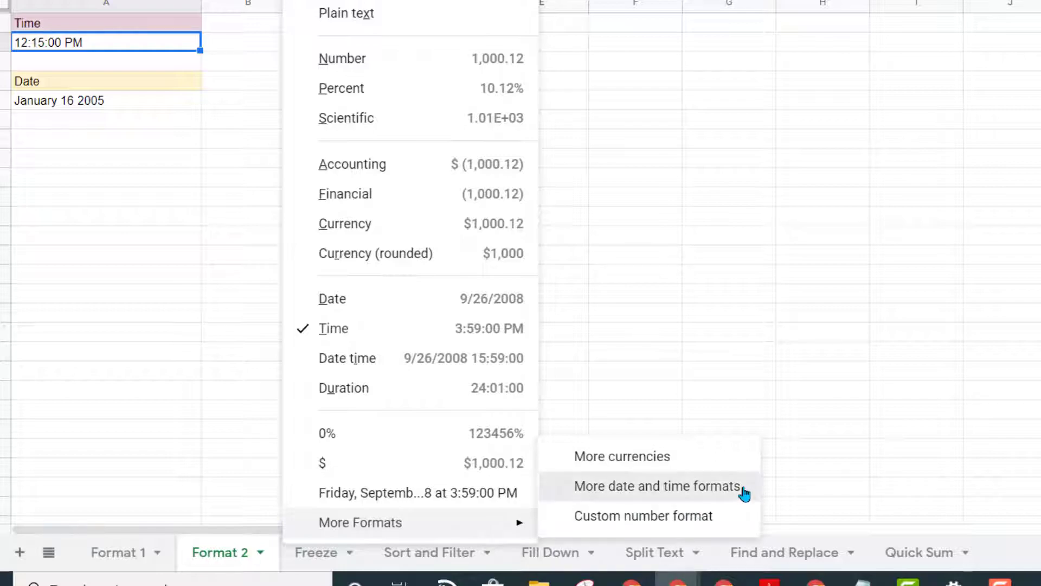
Open More date and time formats for A2 and browse the preset patterns.
left_click(657, 486)
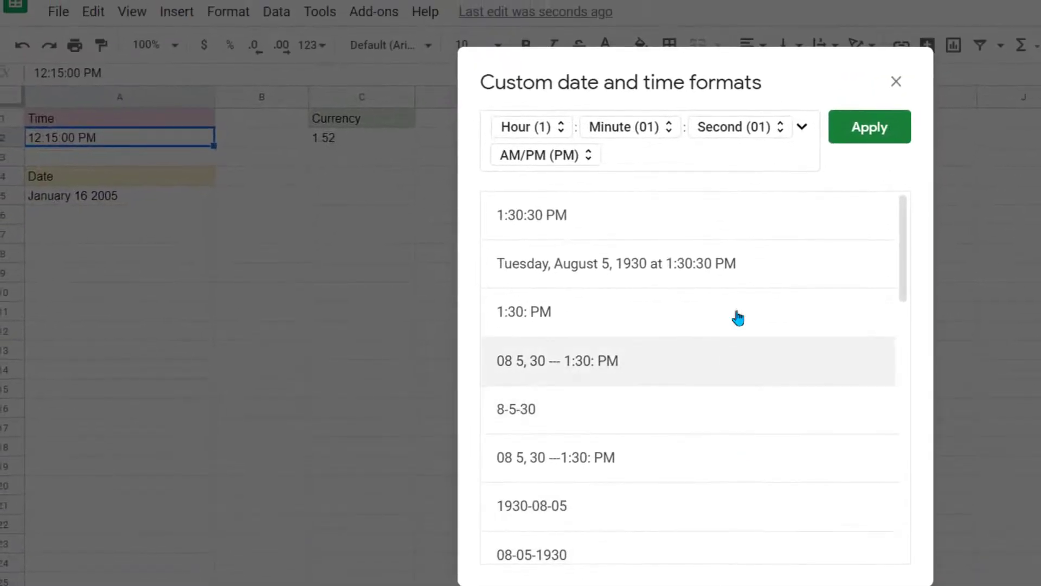
scroll("down", 3)
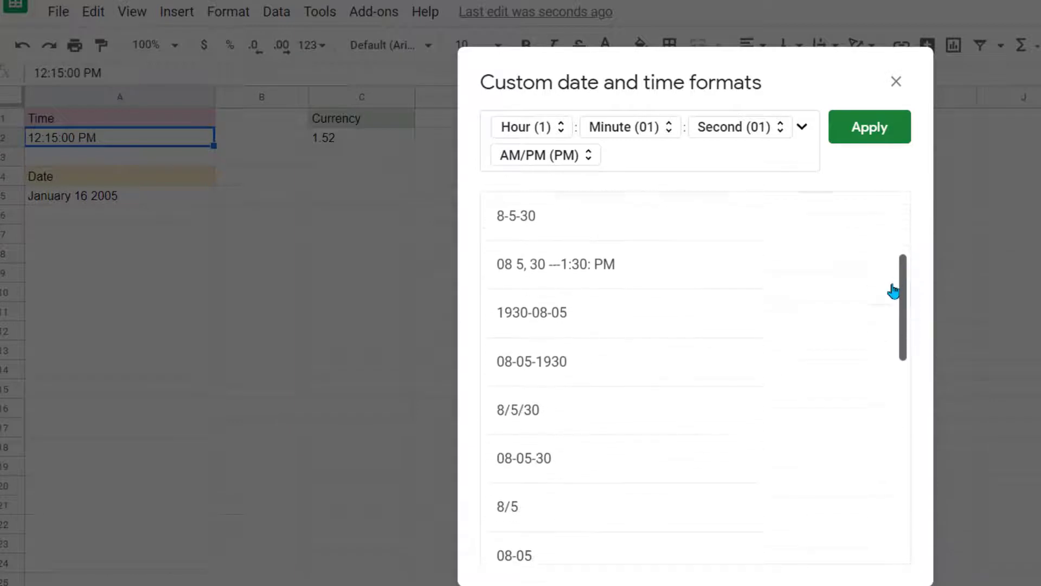
scroll("down", 3)
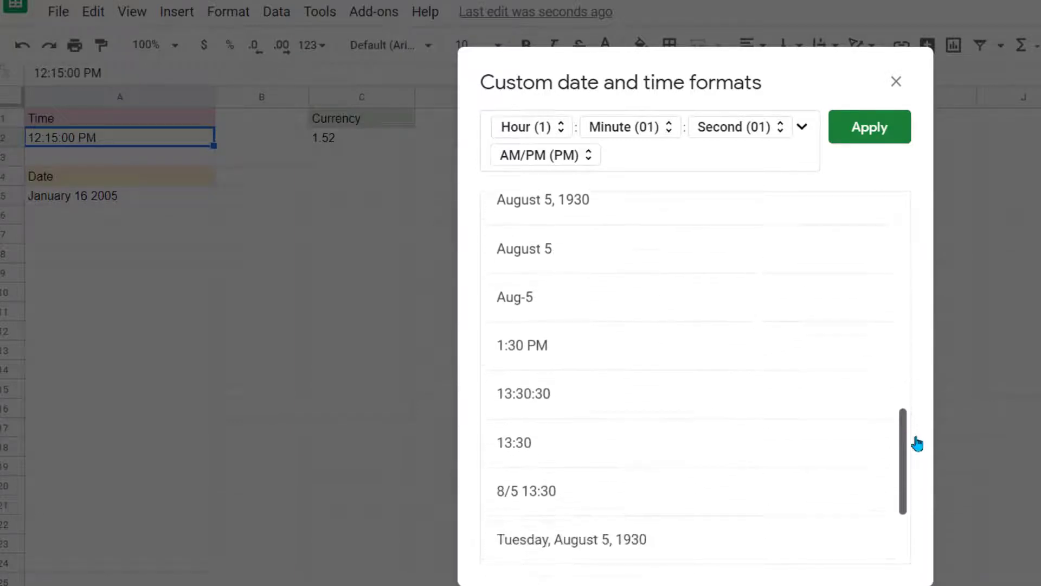
scroll("down", 3)
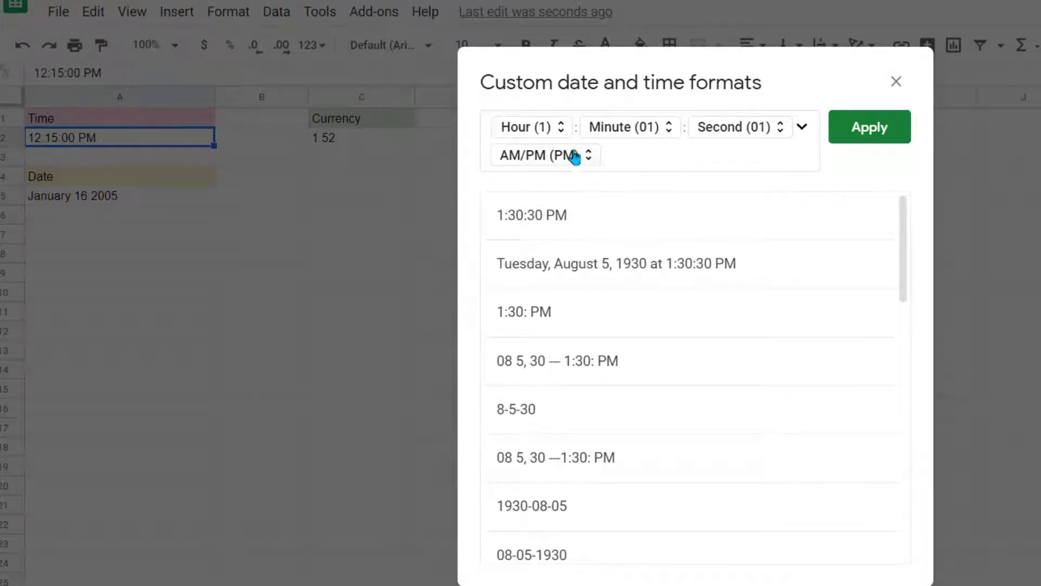
mouse_move(739, 142)
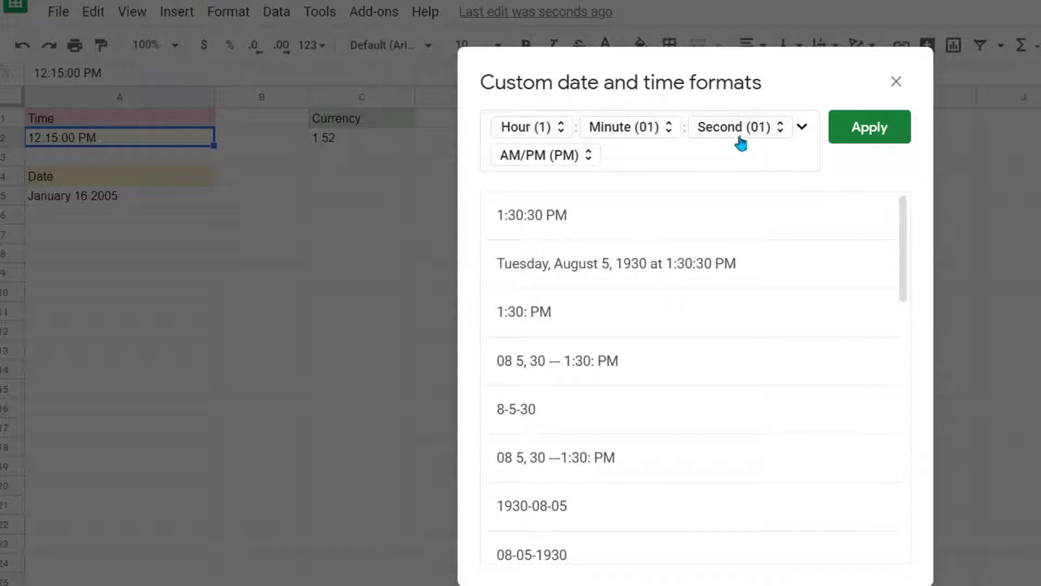
mouse_move(641, 177)
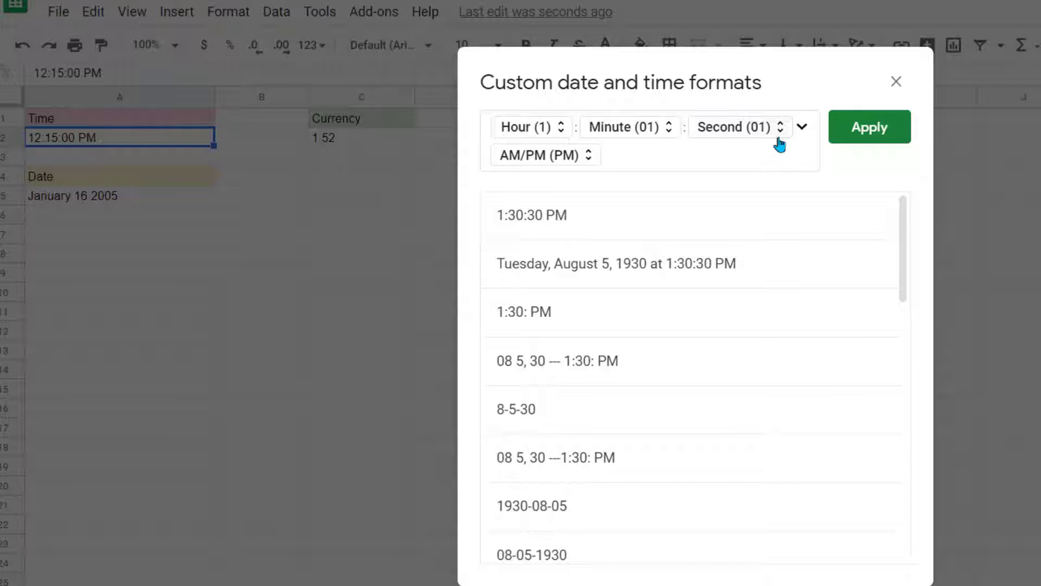
mouse_move(782, 141)
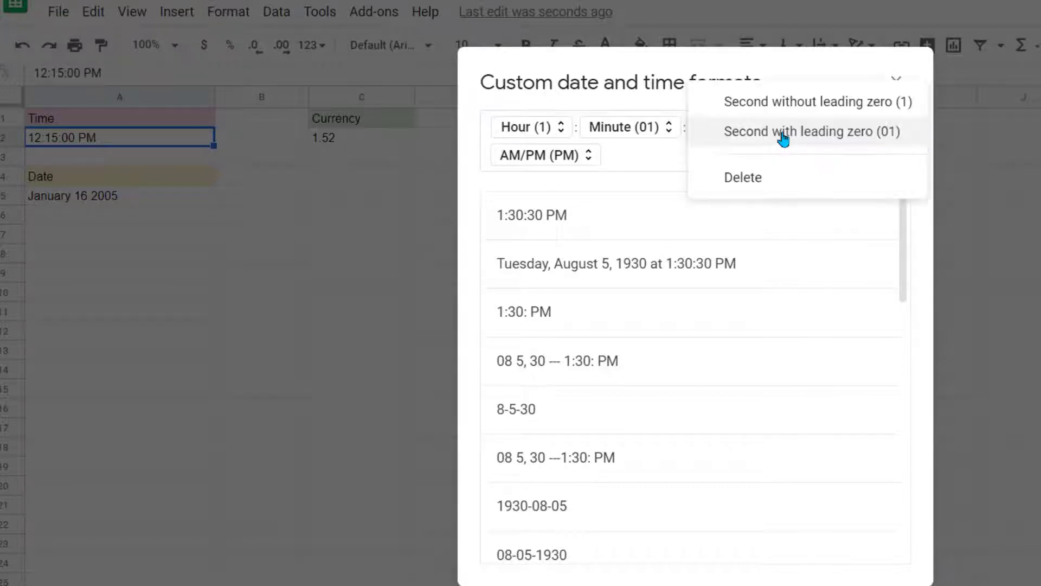
mouse_move(802, 188)
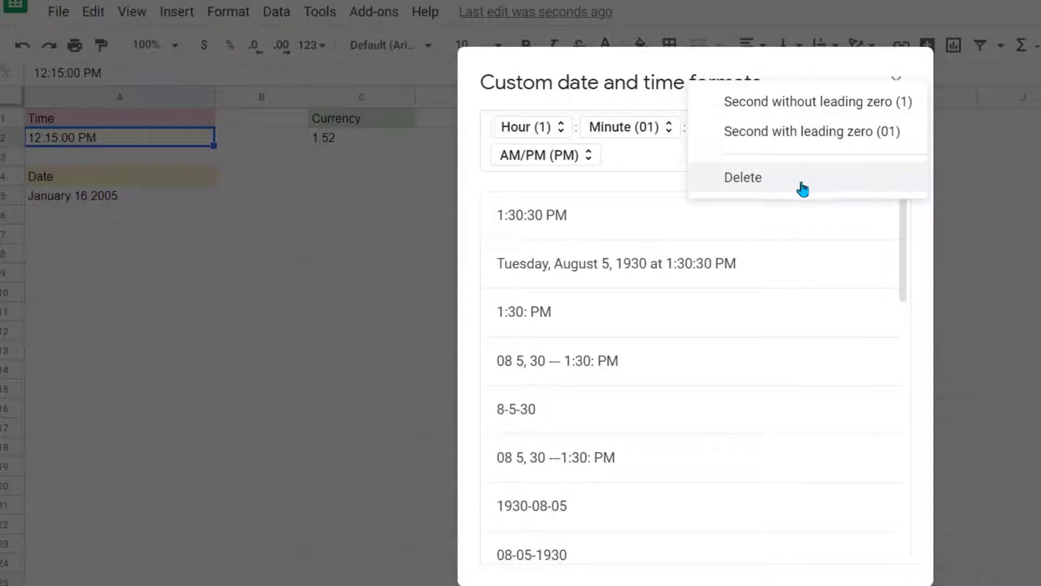
mouse_move(917, 116)
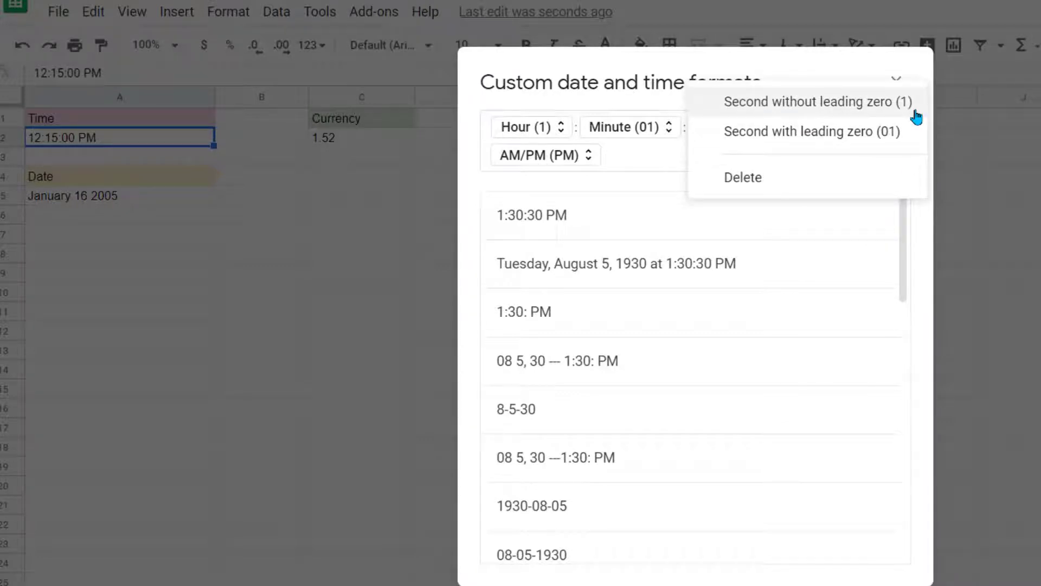
mouse_move(916, 136)
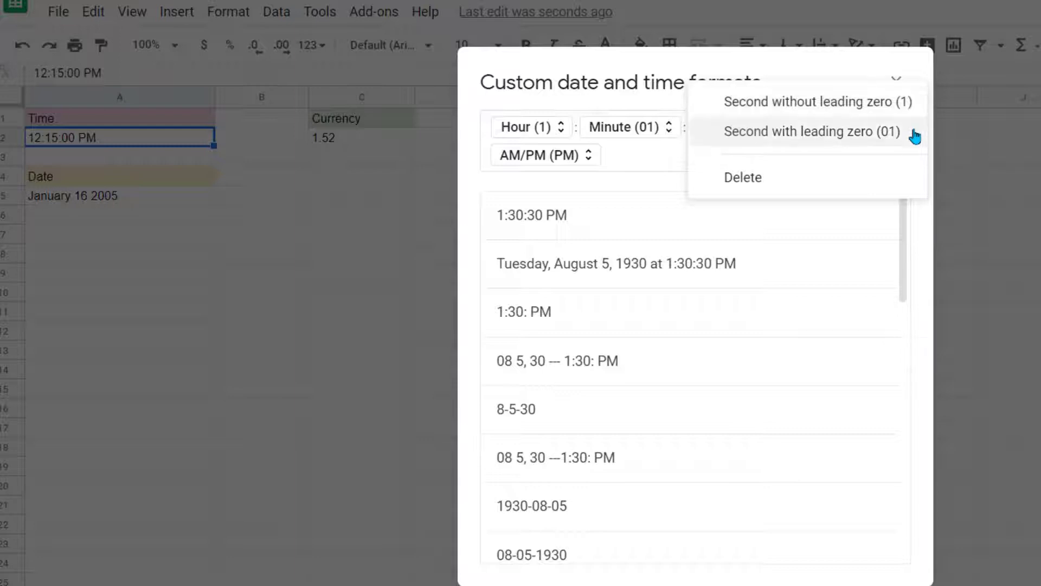
mouse_move(906, 139)
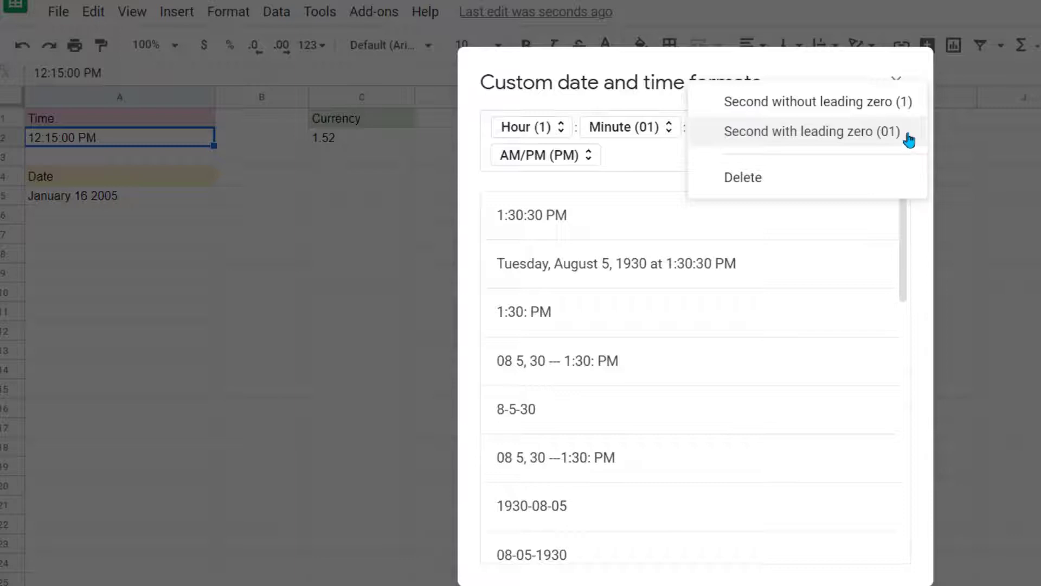
mouse_move(910, 133)
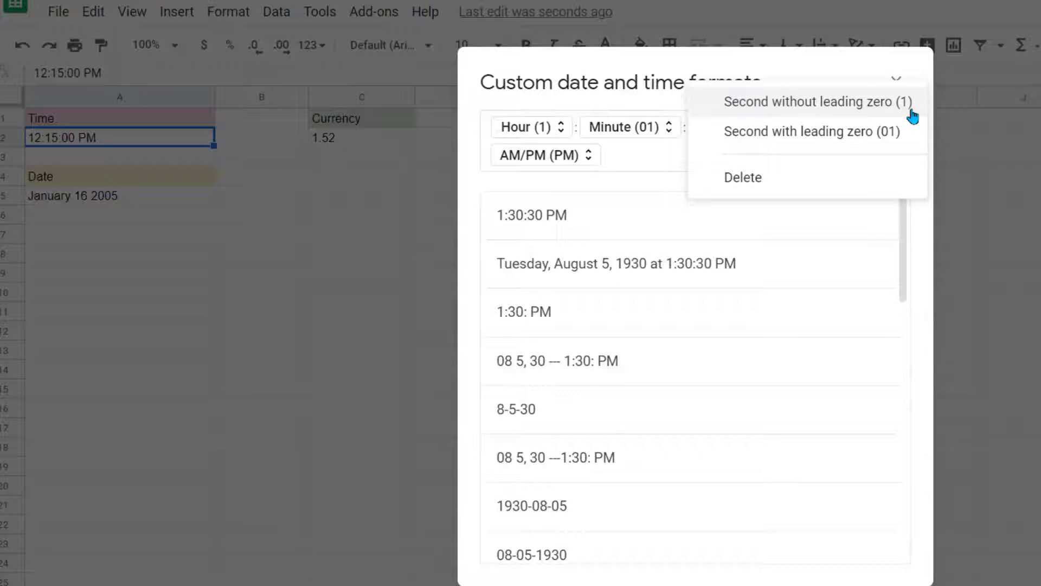
mouse_move(904, 155)
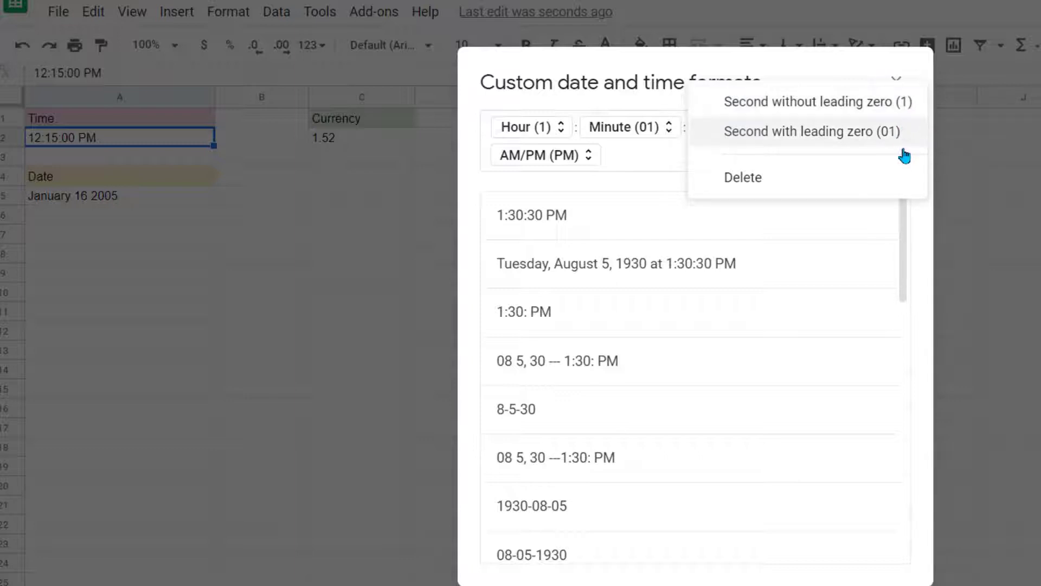
mouse_move(742, 177)
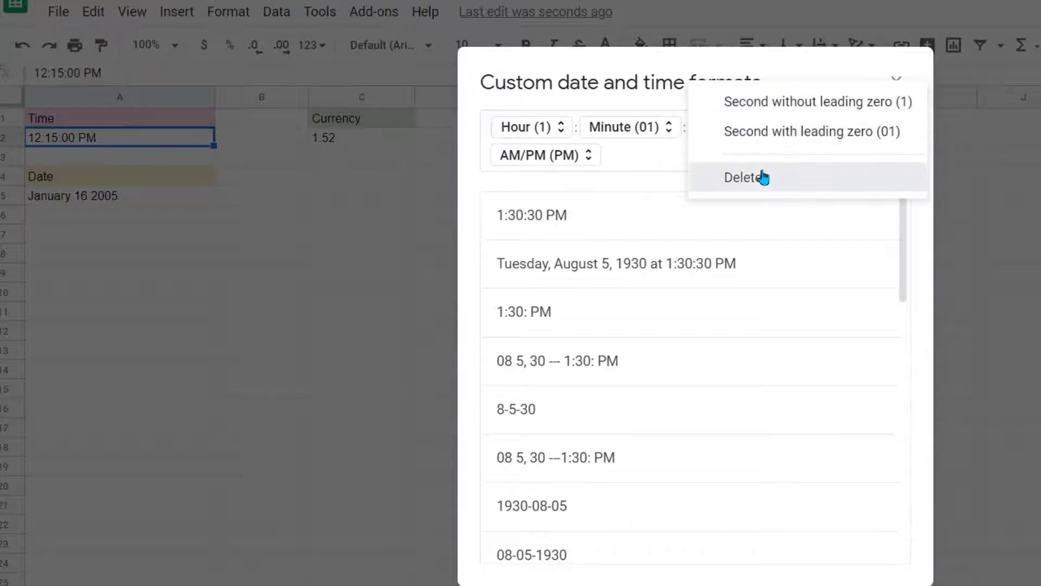
Delete the Second element, apply the pattern to A2, and select the A5 date.
left_click(742, 178)
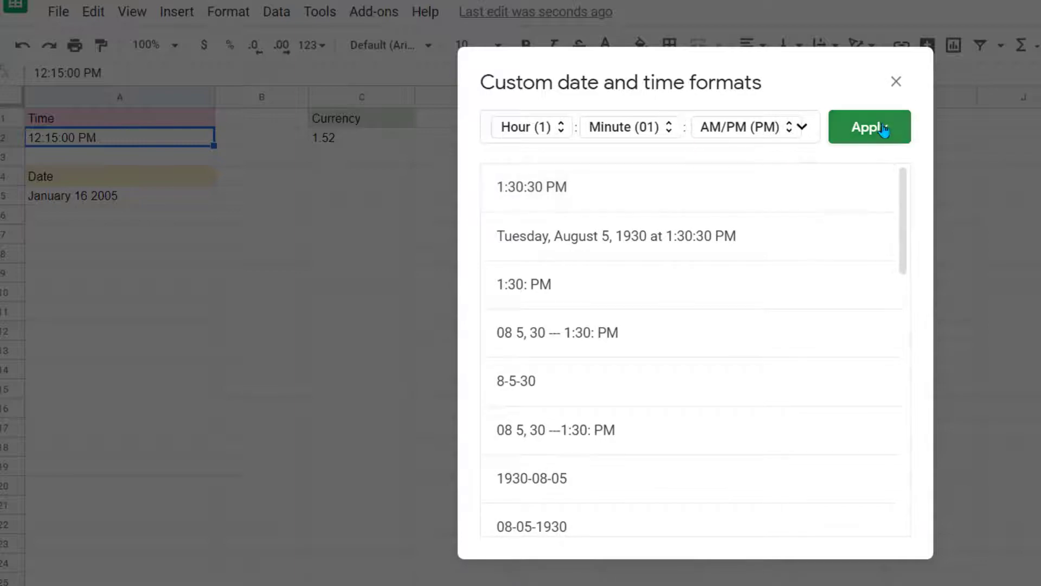
left_click(869, 127)
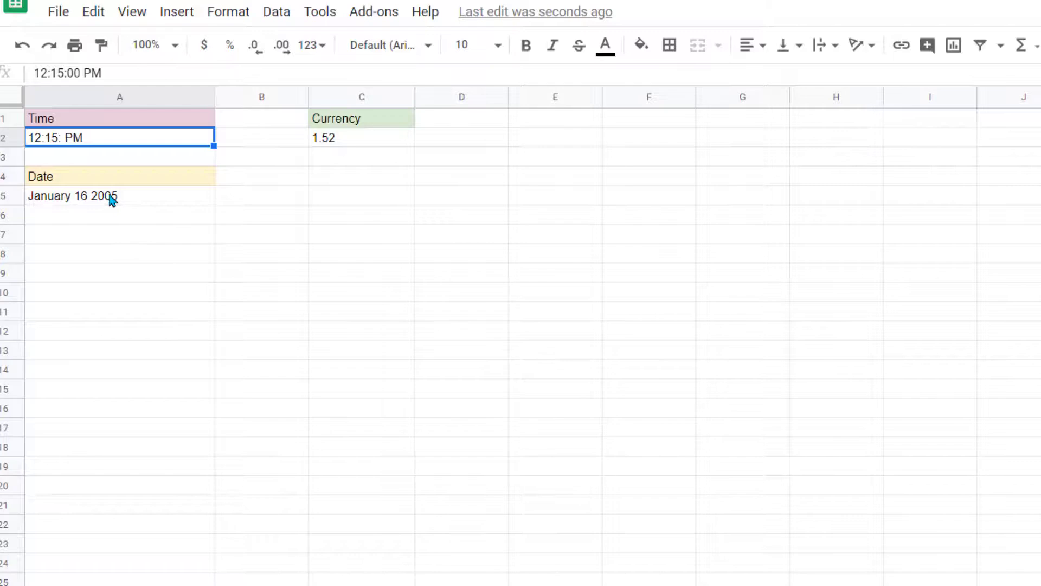
left_click(119, 195)
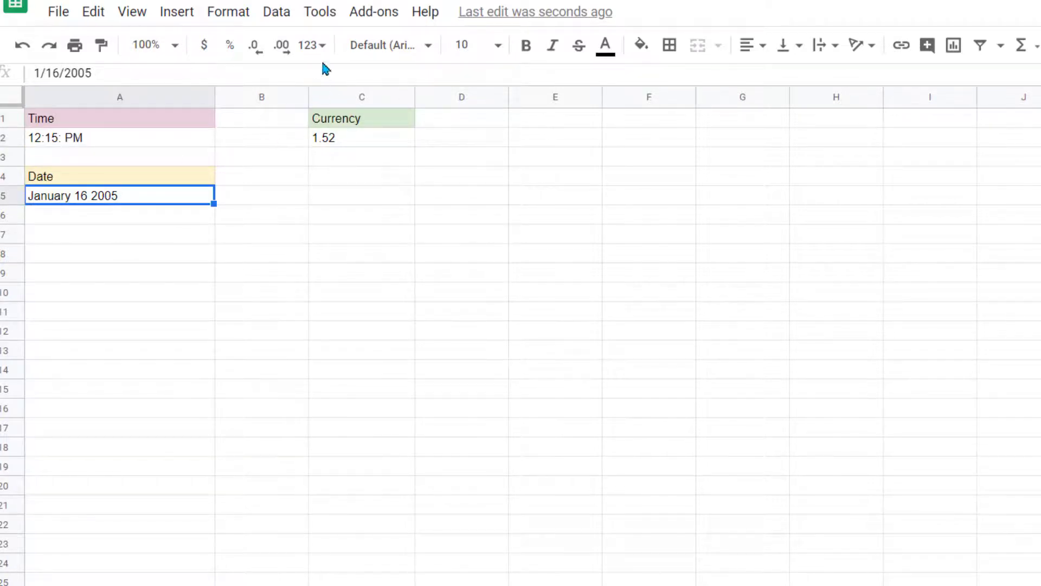
Open More date and time formats from the Format > Number menu for A5.
left_click(228, 11)
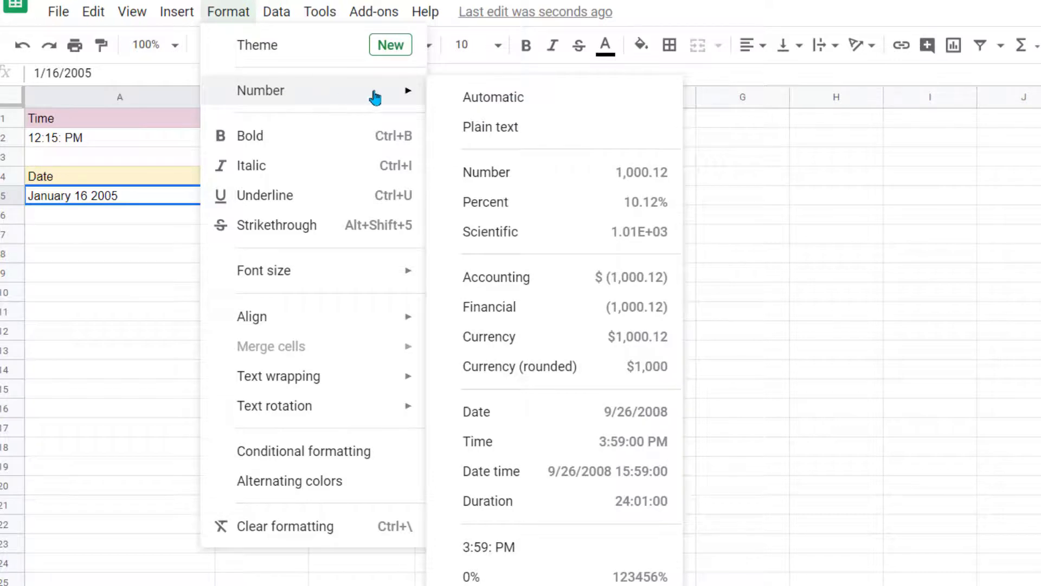
mouse_move(534, 471)
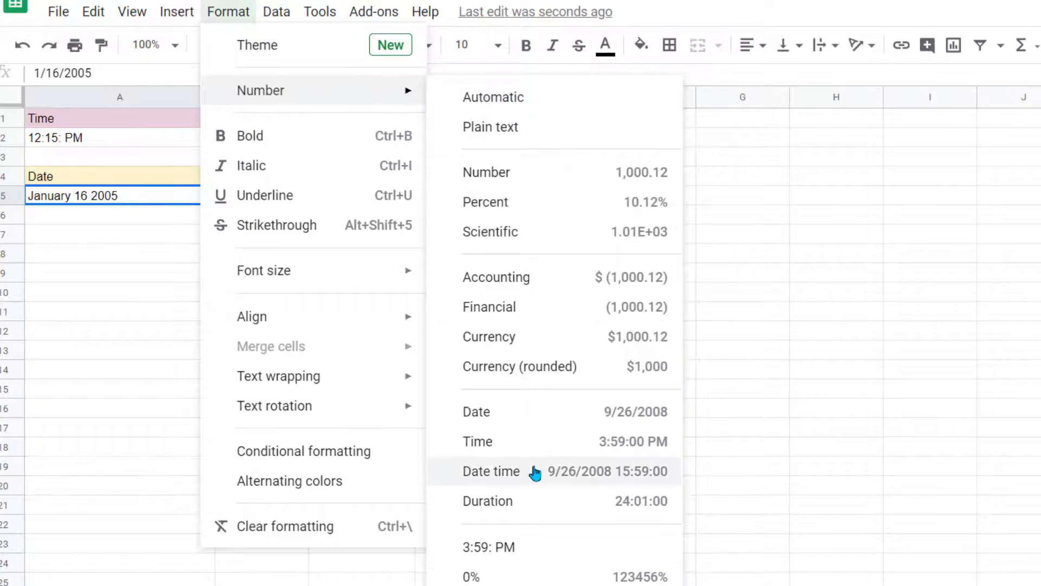
left_click(504, 554)
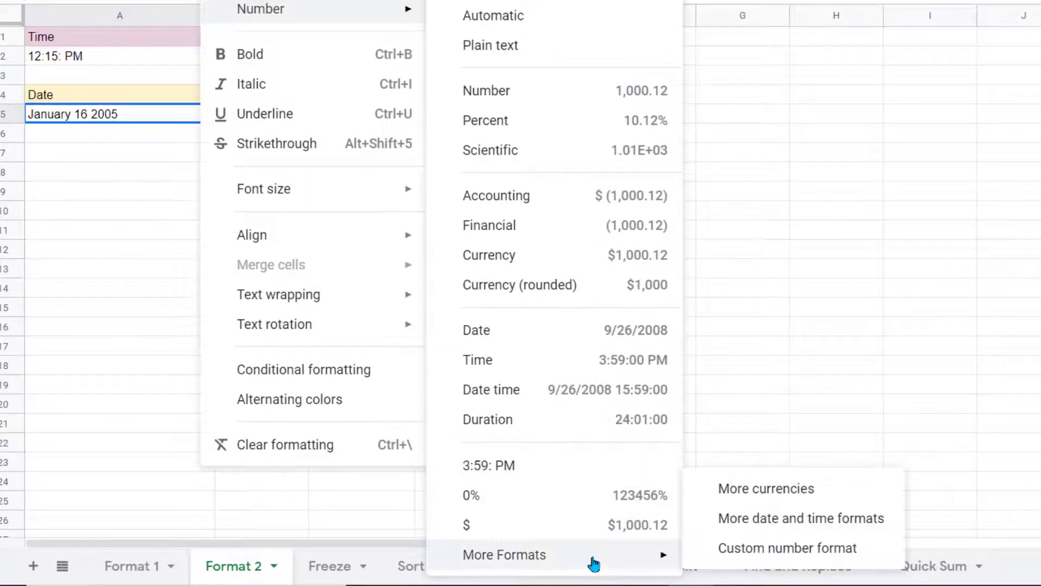
mouse_move(801, 518)
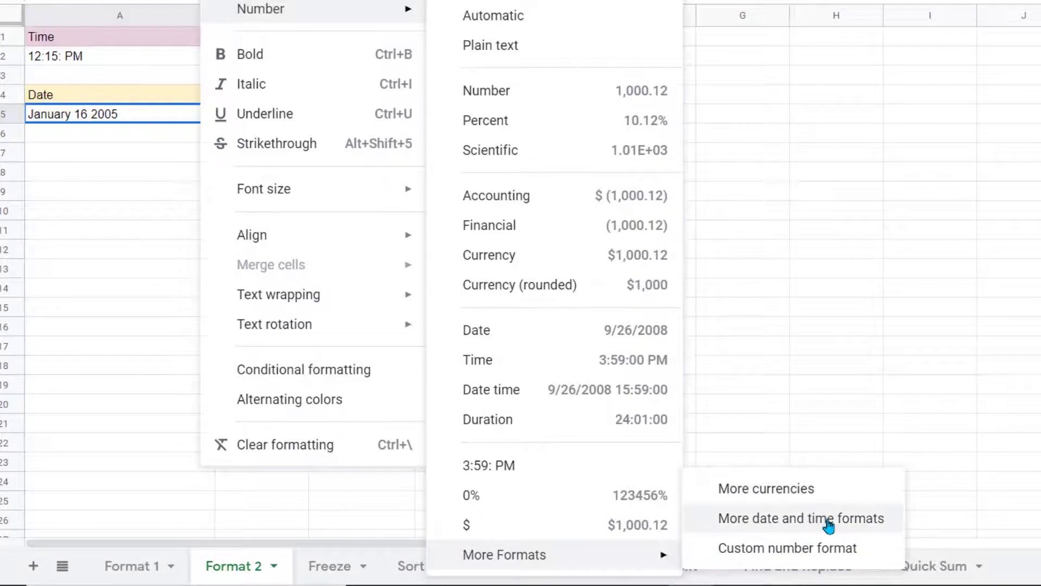
left_click(801, 517)
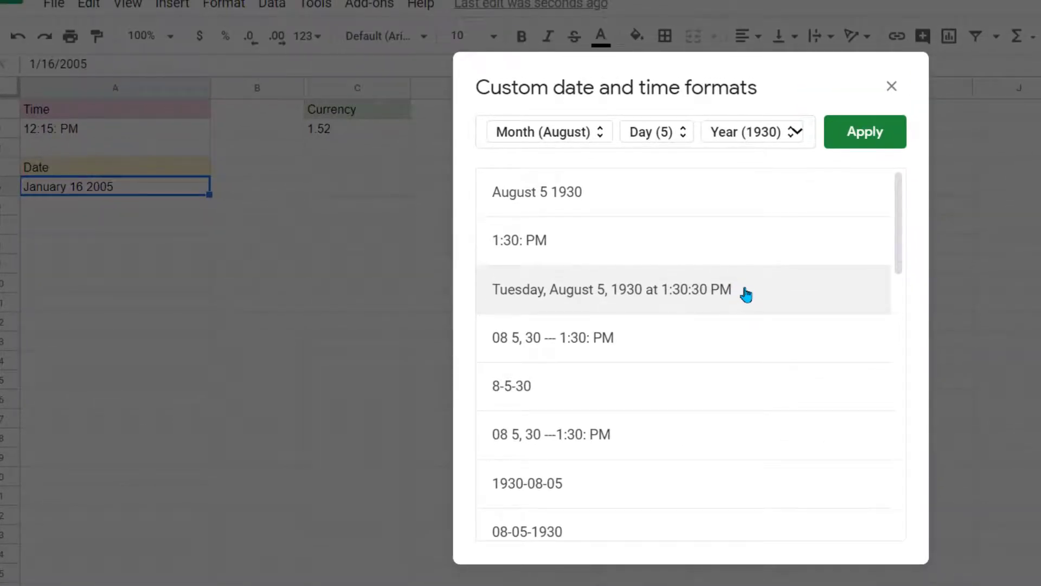
Choose the full weekday date-and-time preset and delete its Second element.
left_click(611, 290)
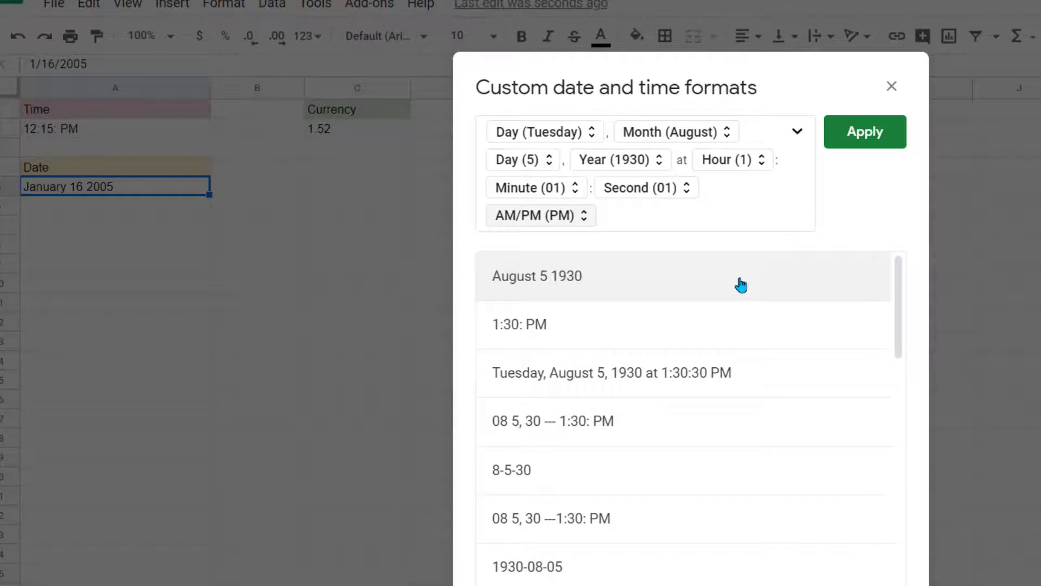
mouse_move(594, 134)
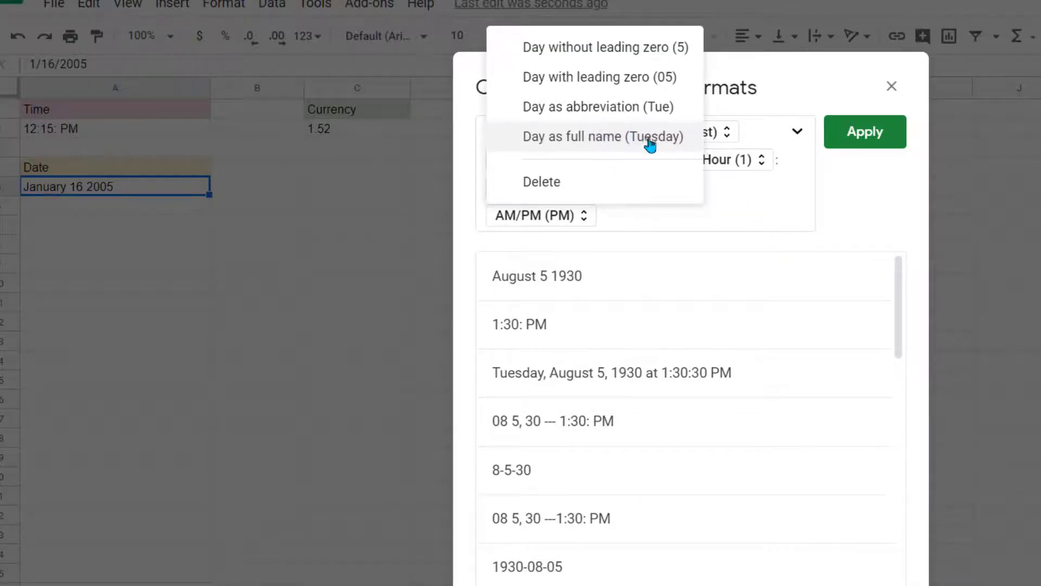
mouse_move(677, 141)
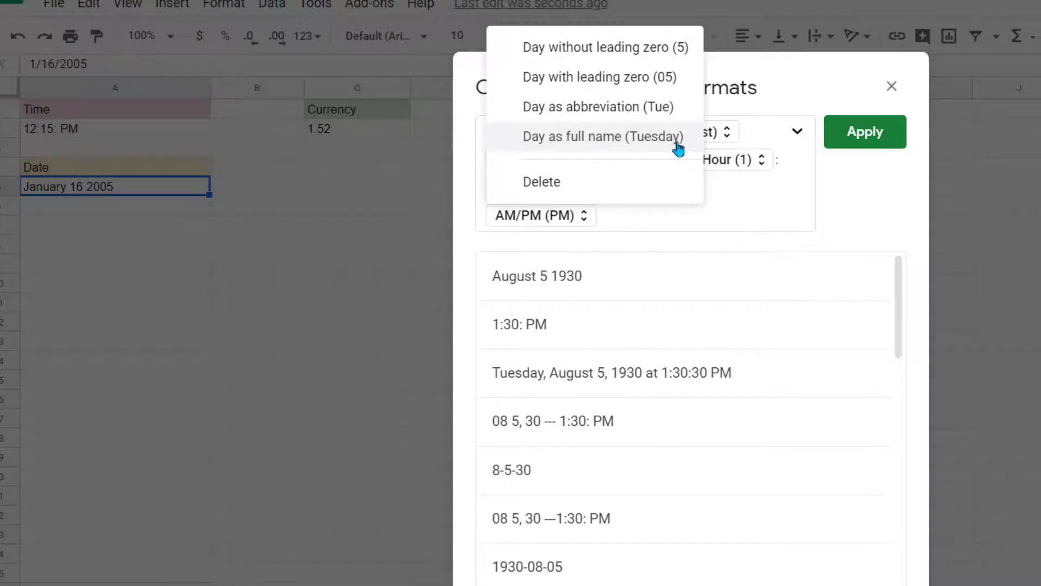
mouse_move(686, 78)
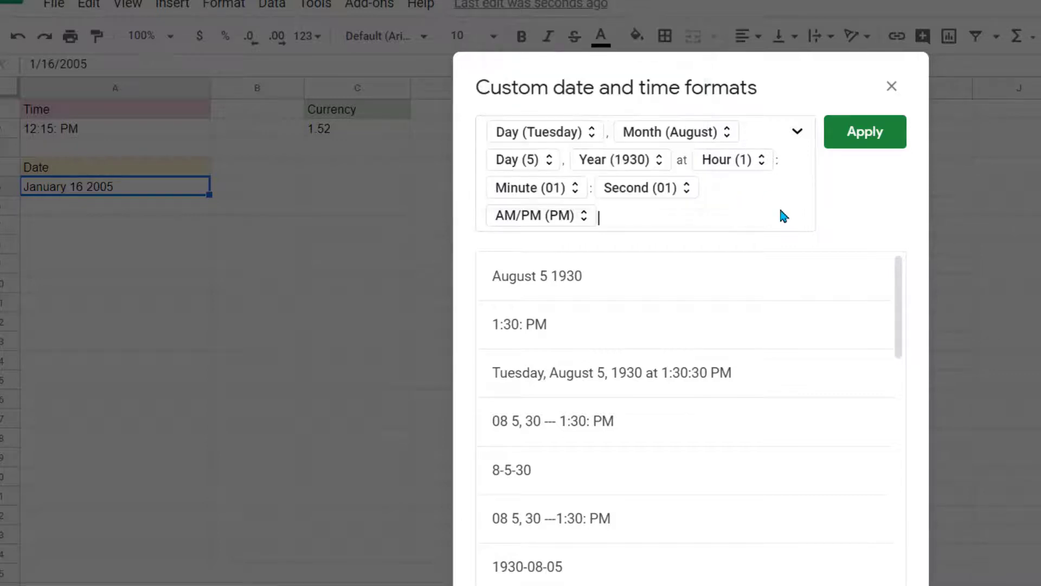
left_click(639, 187)
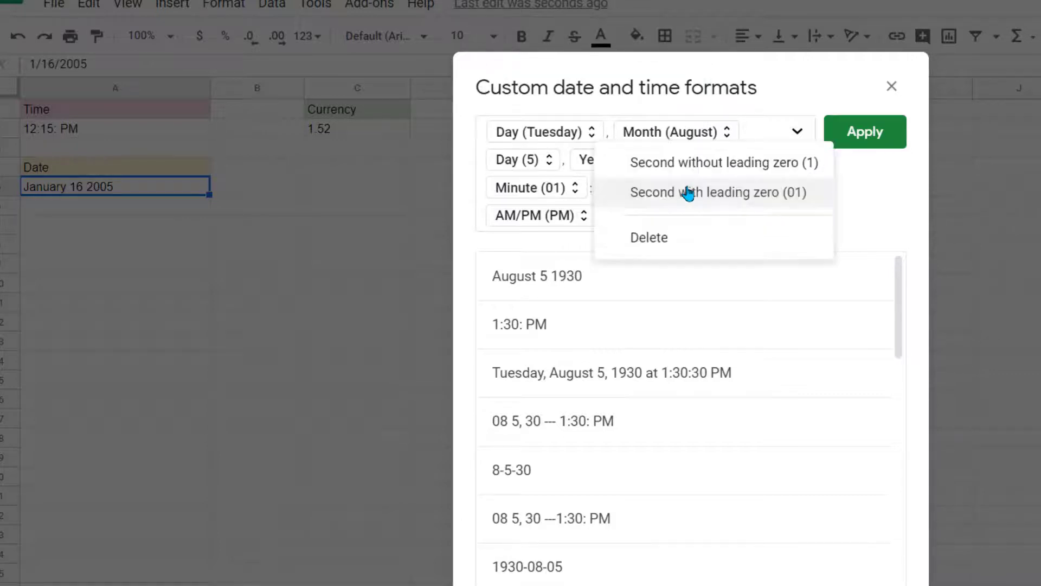
left_click(742, 193)
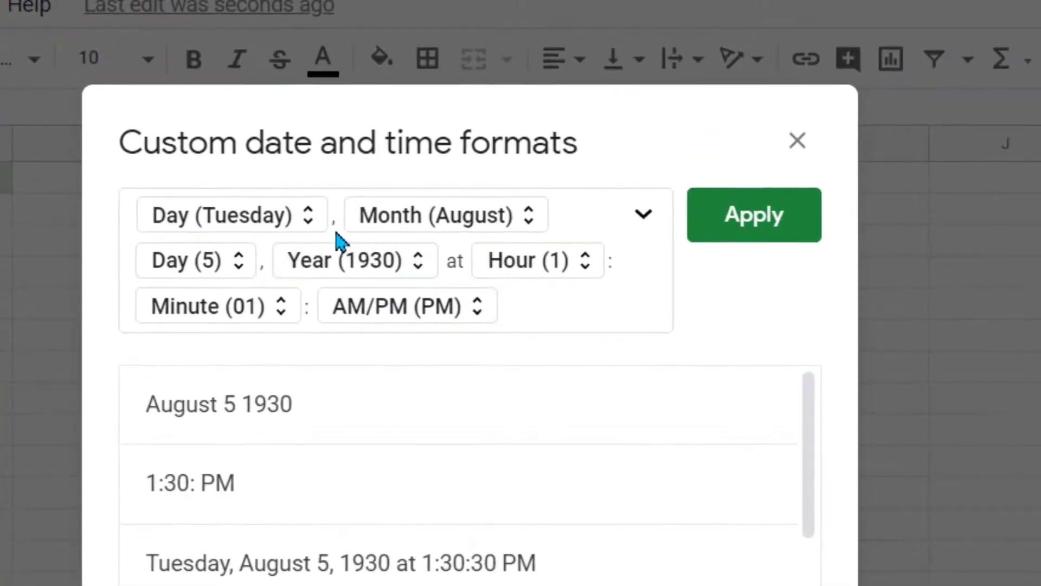
mouse_move(455, 292)
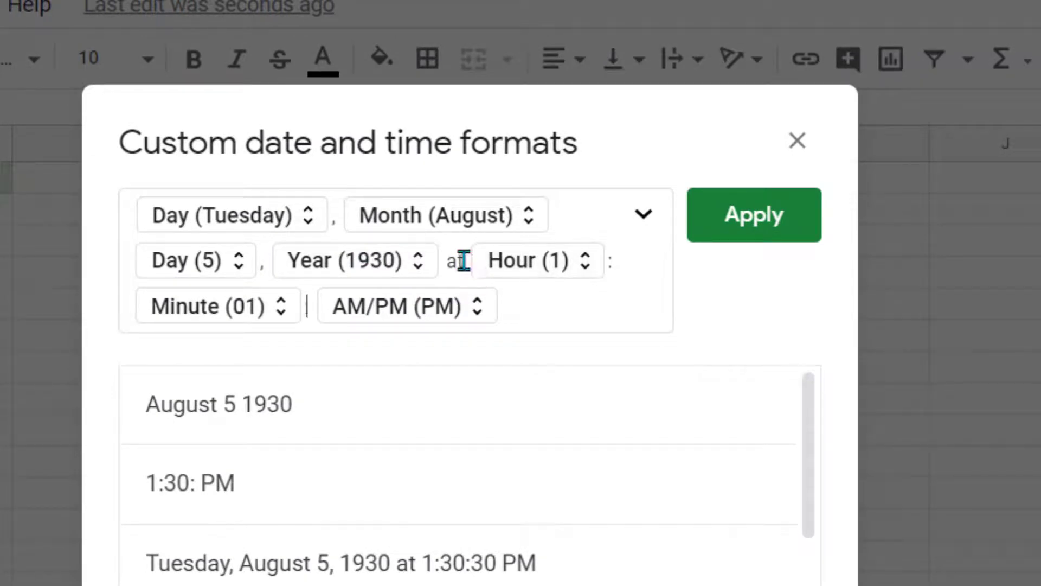
Replace the literal 'at' in the date pattern with 'starting at'.
double_click(455, 260)
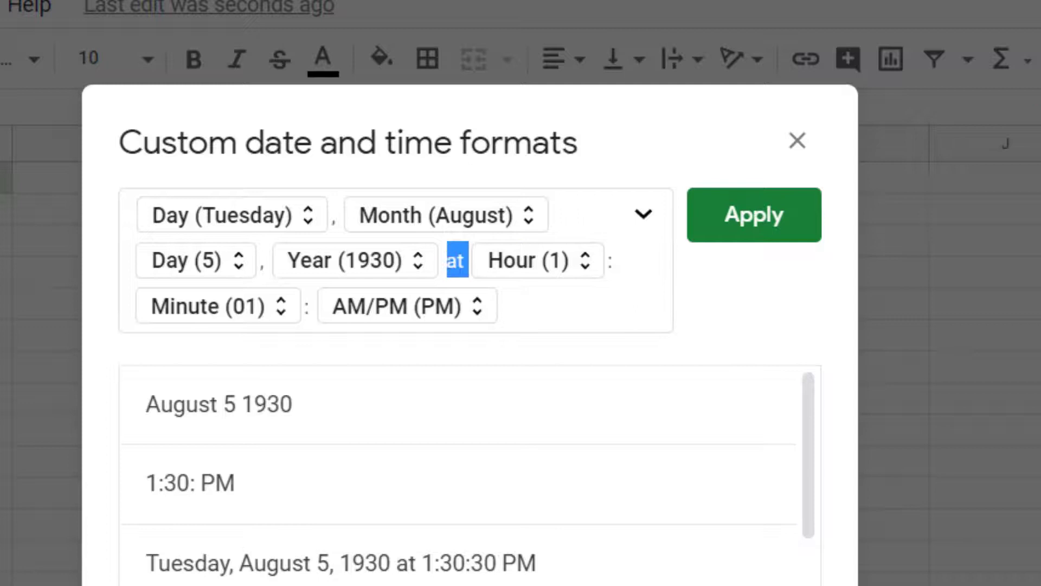
type("starting a")
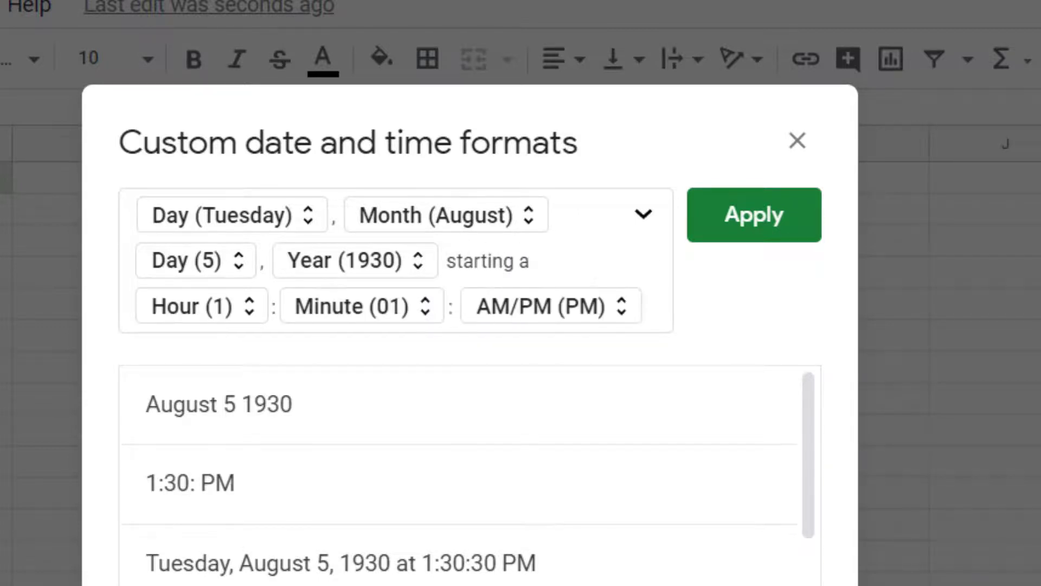
type("t")
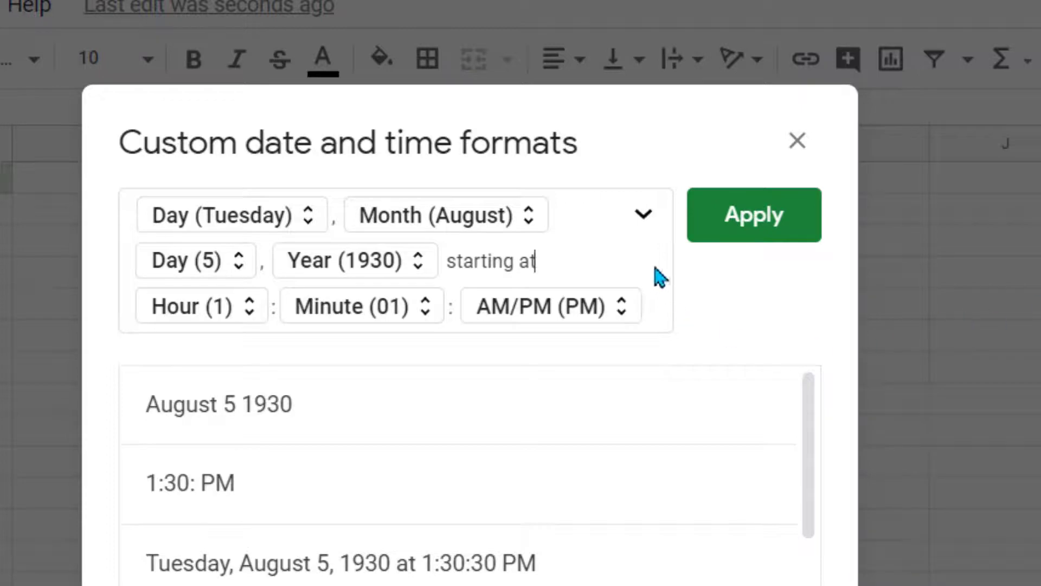
mouse_move(648, 304)
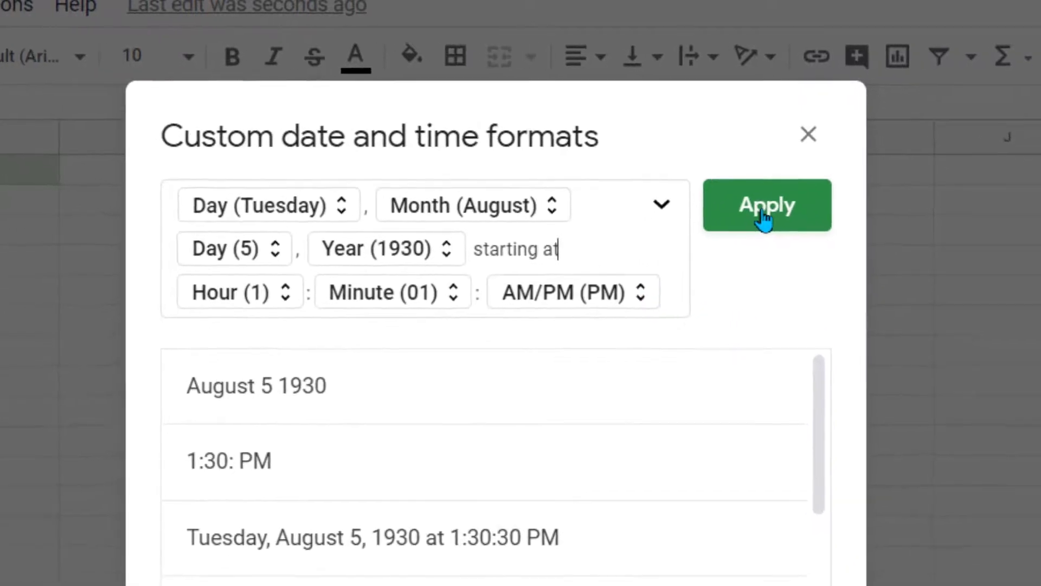
Apply the 'starting at' date pattern to A5 and widen column A.
left_click(766, 205)
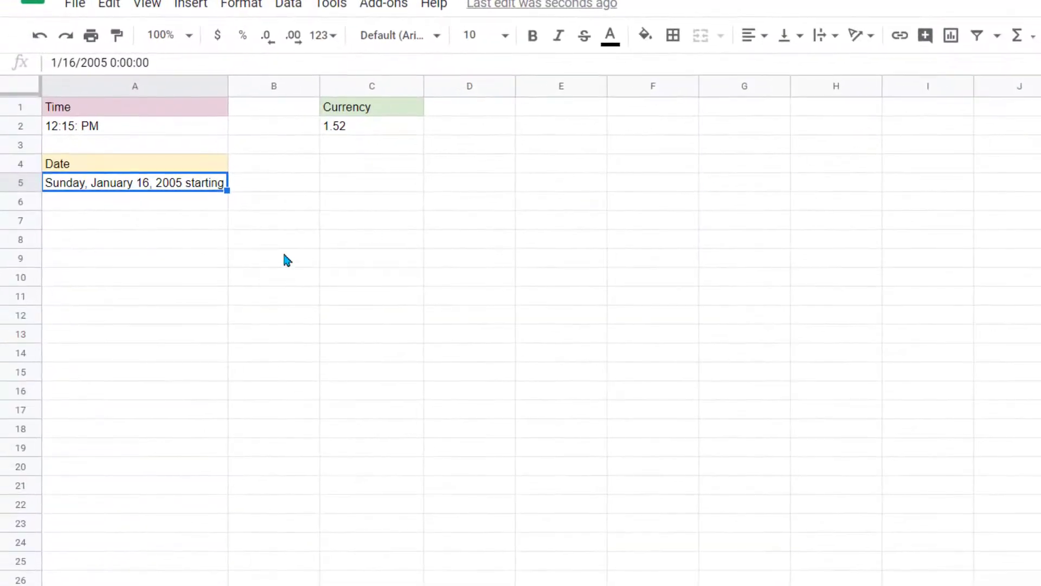
mouse_move(233, 85)
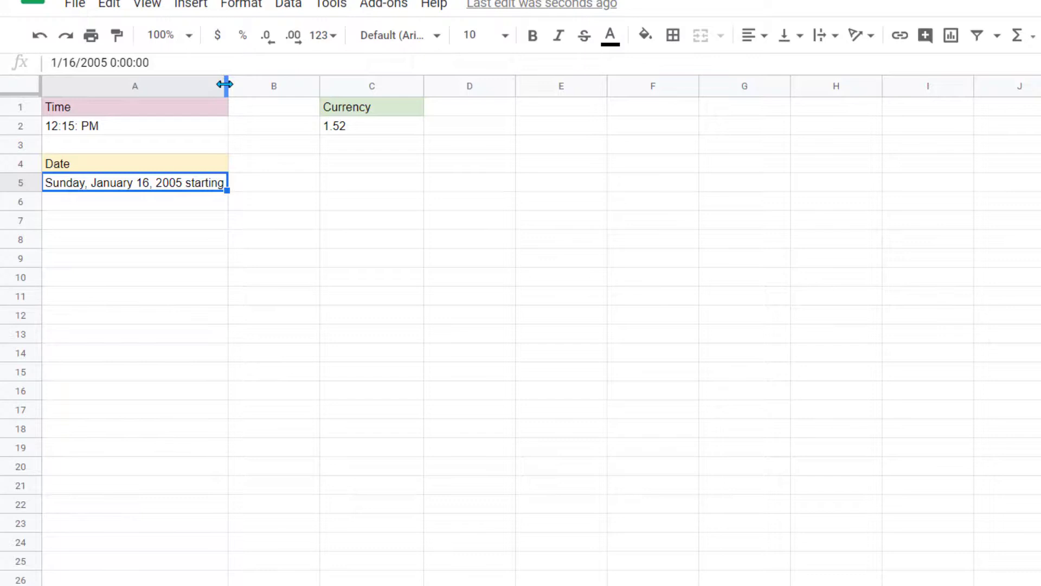
left_click_drag(227, 86, 325, 86)
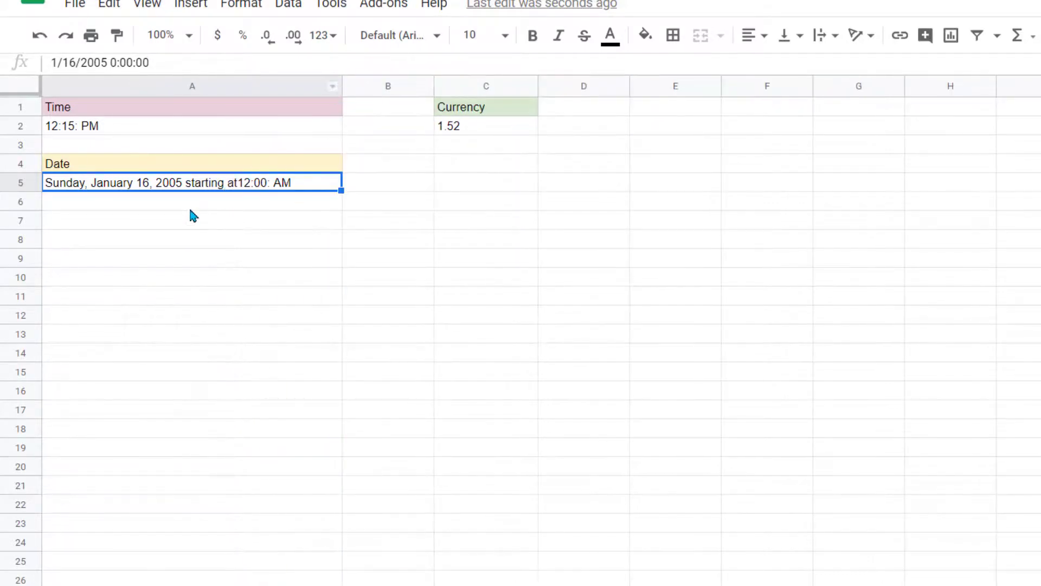
mouse_move(282, 187)
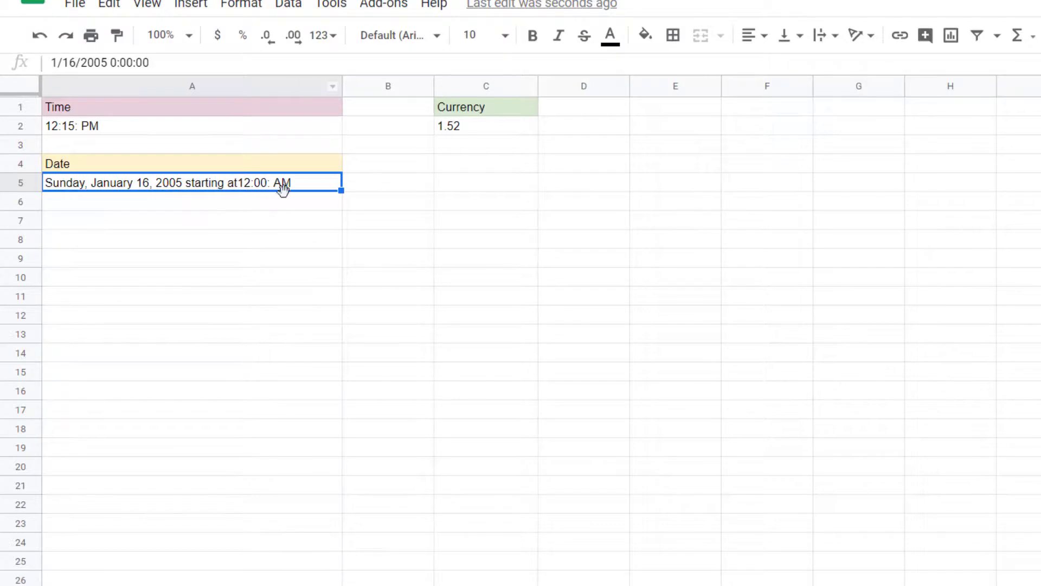
mouse_move(270, 214)
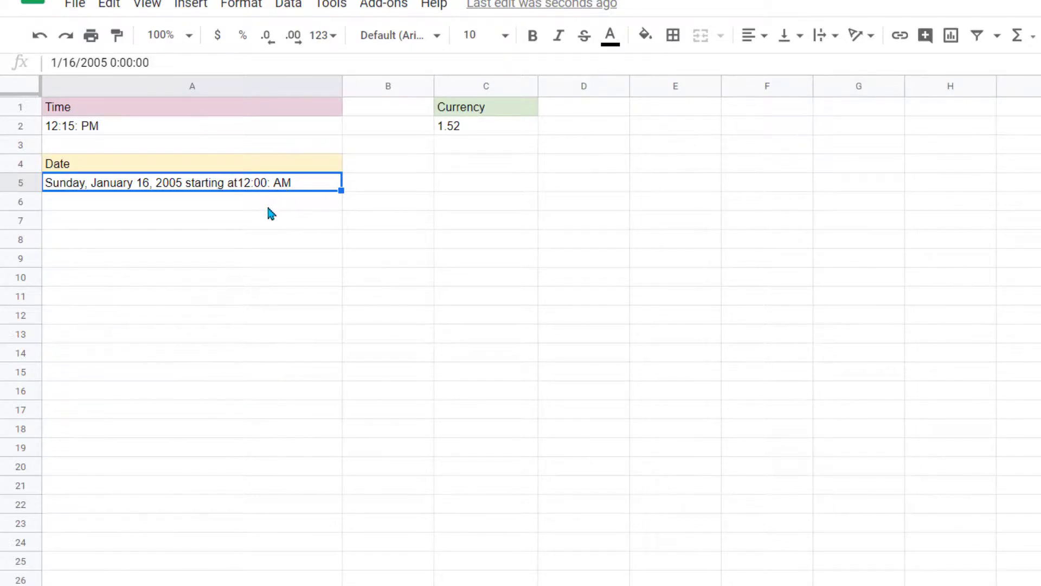
mouse_move(267, 208)
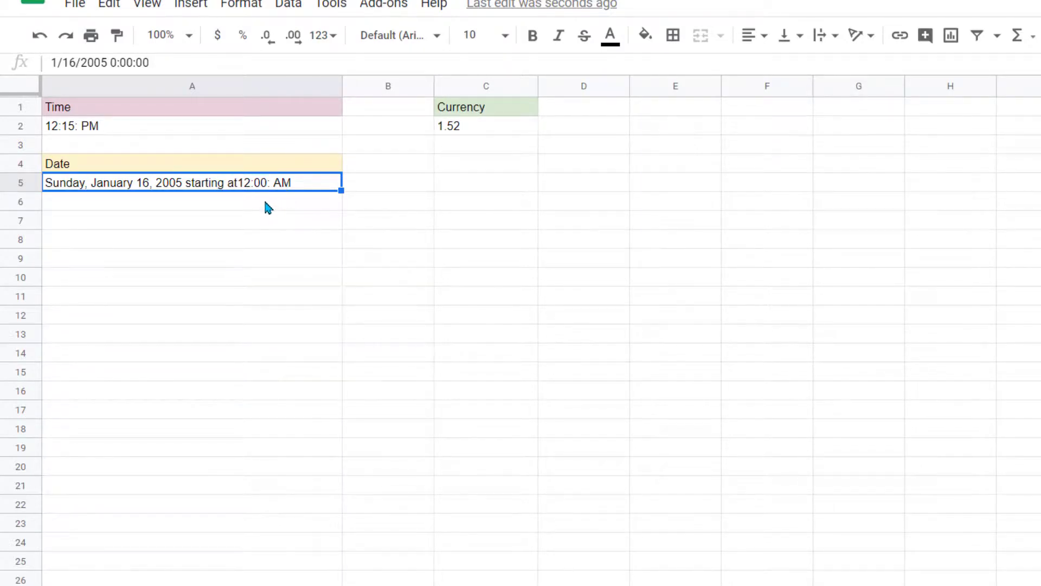
mouse_move(497, 130)
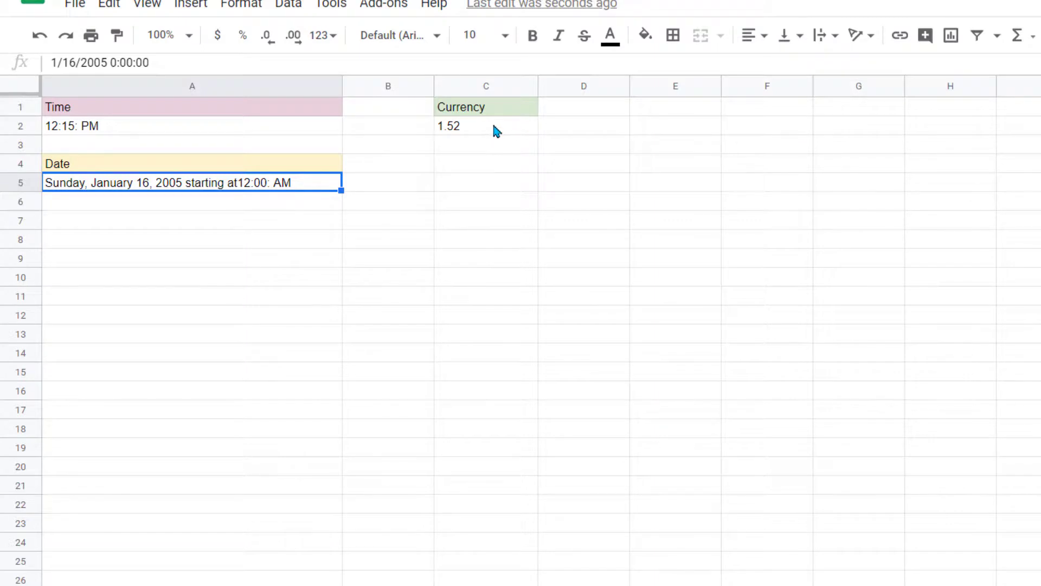
Format C2 as currency ($1.52), enter 5.50 in C3, and reselect C2.
left_click(485, 125)
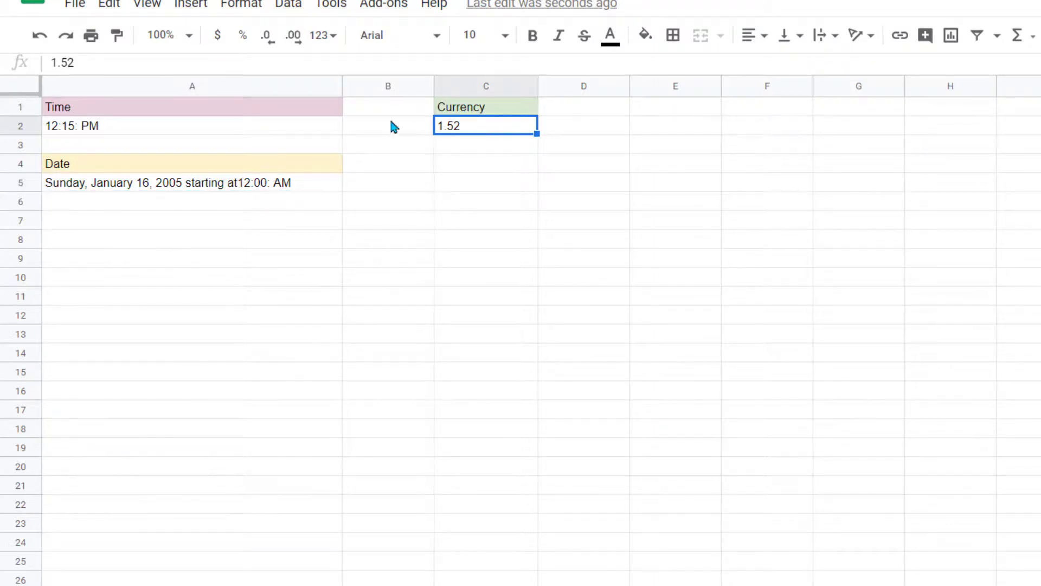
mouse_move(218, 35)
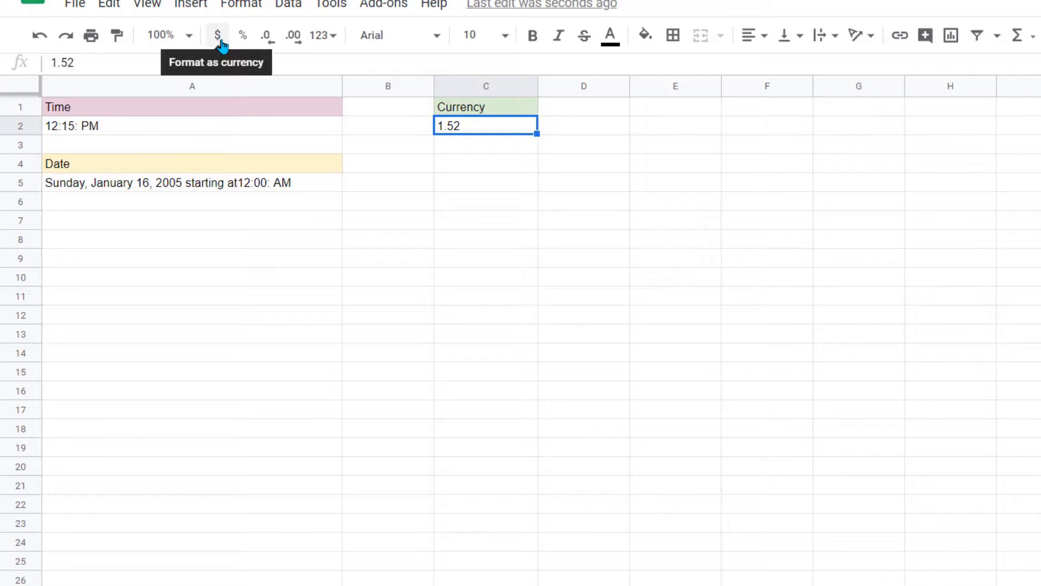
left_click(217, 35)
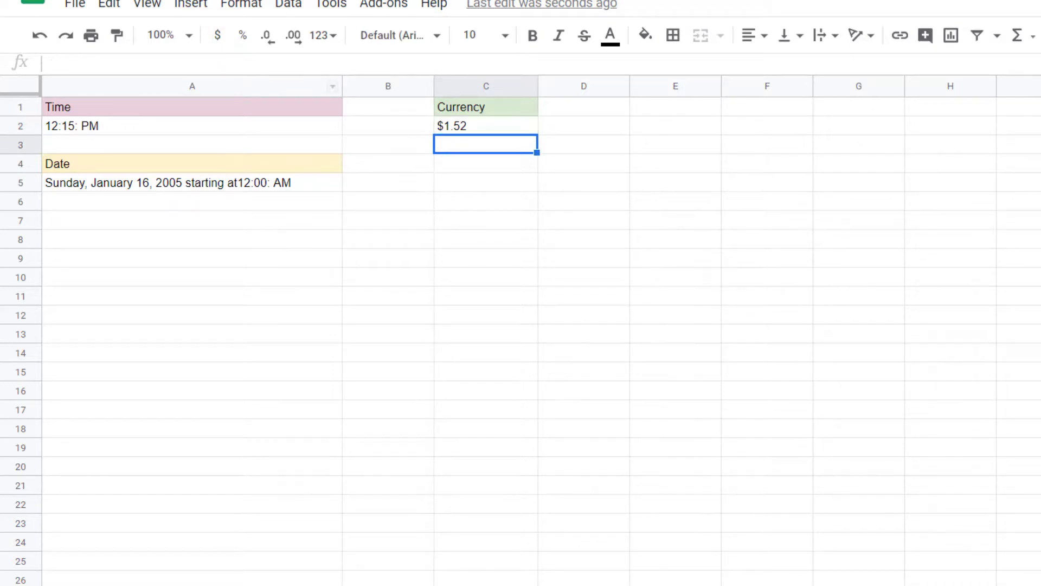
type("5.50")
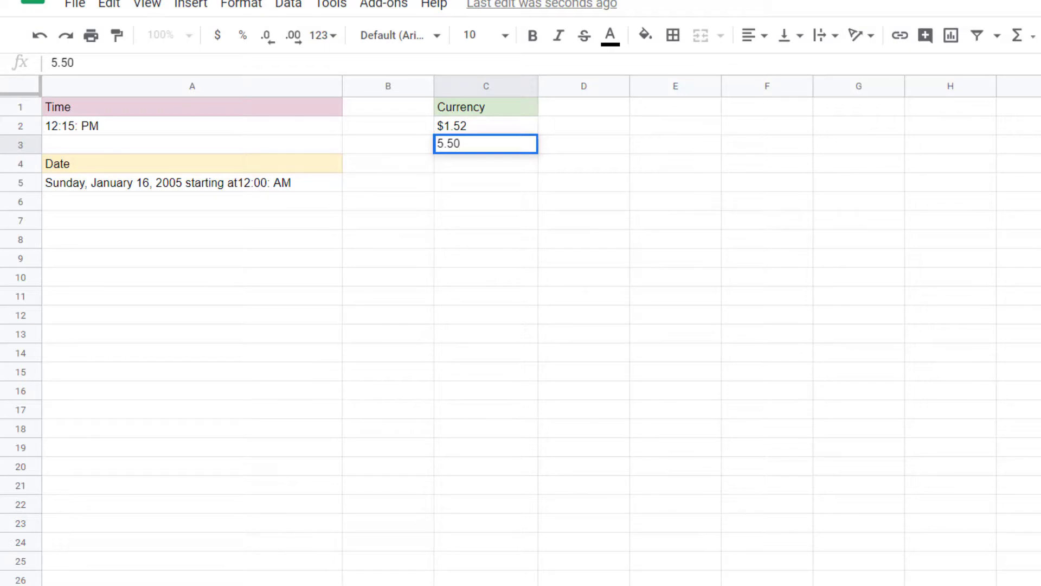
key("Return")
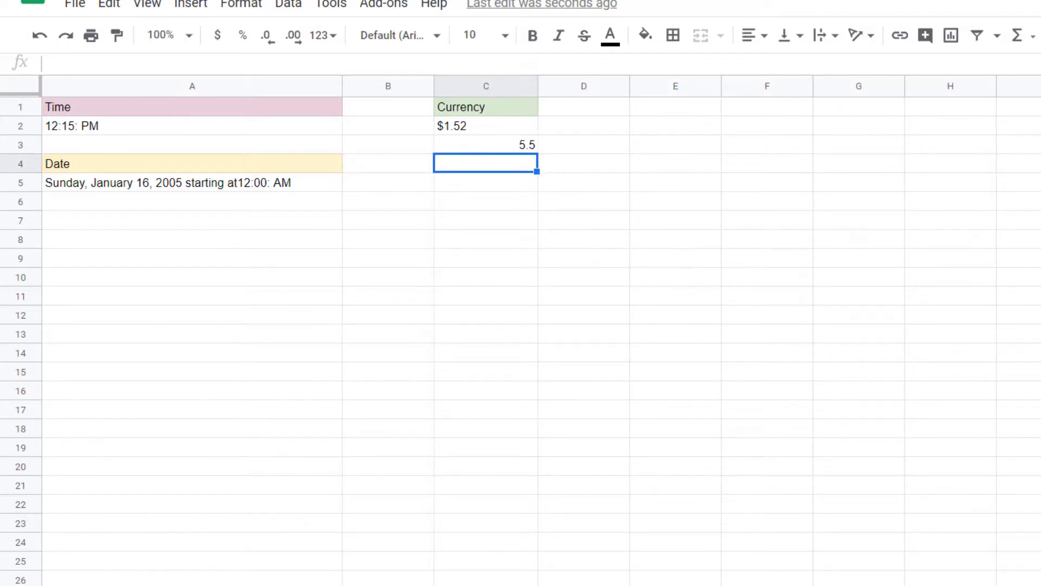
mouse_move(519, 151)
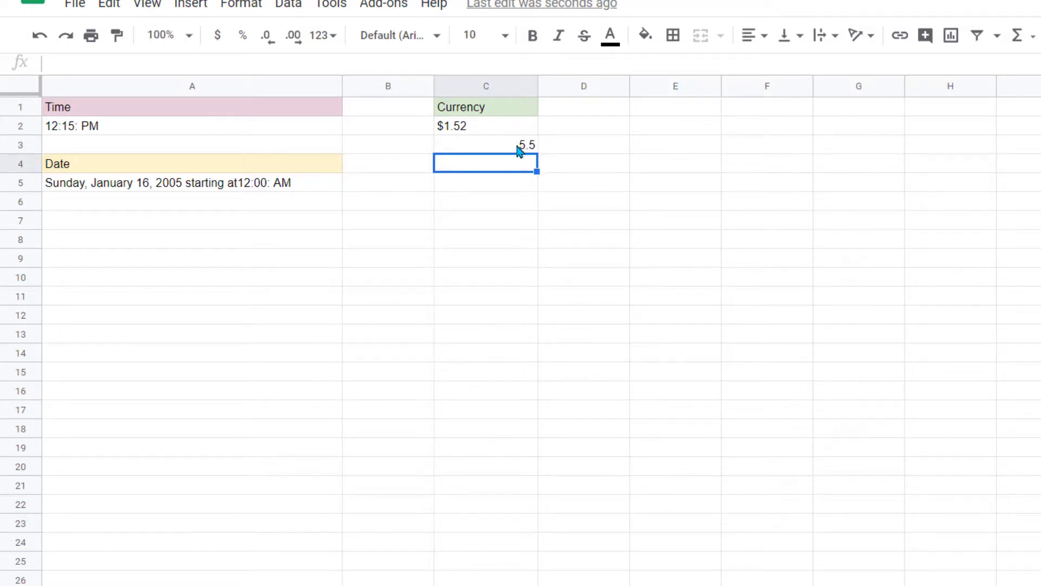
mouse_move(509, 128)
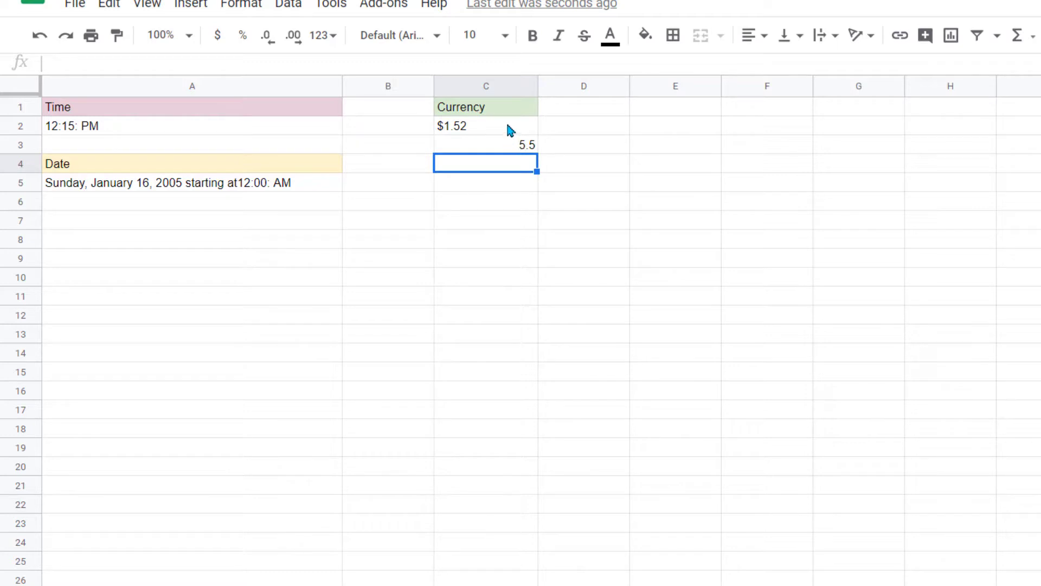
left_click(485, 125)
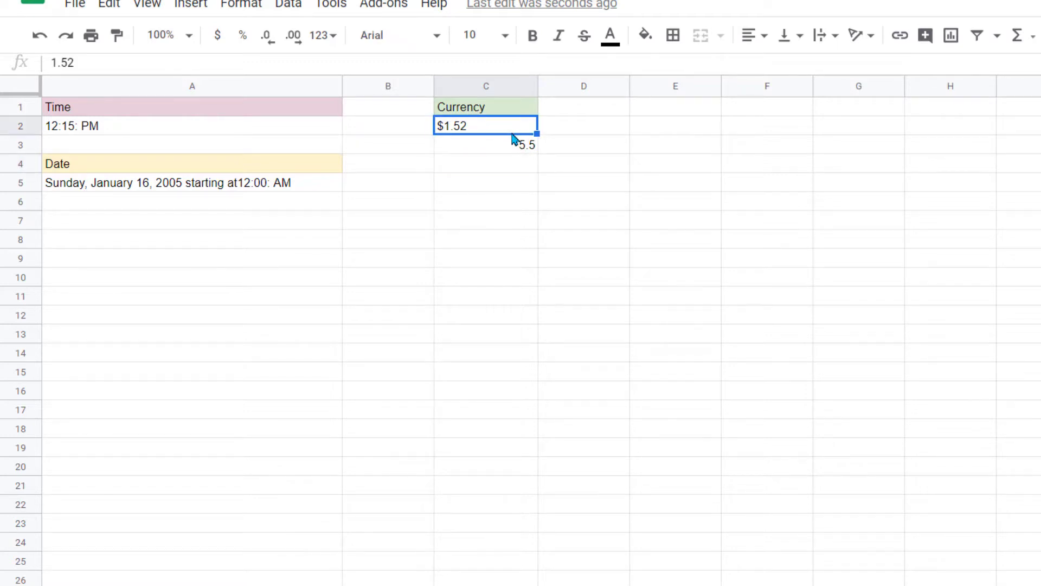
mouse_move(495, 86)
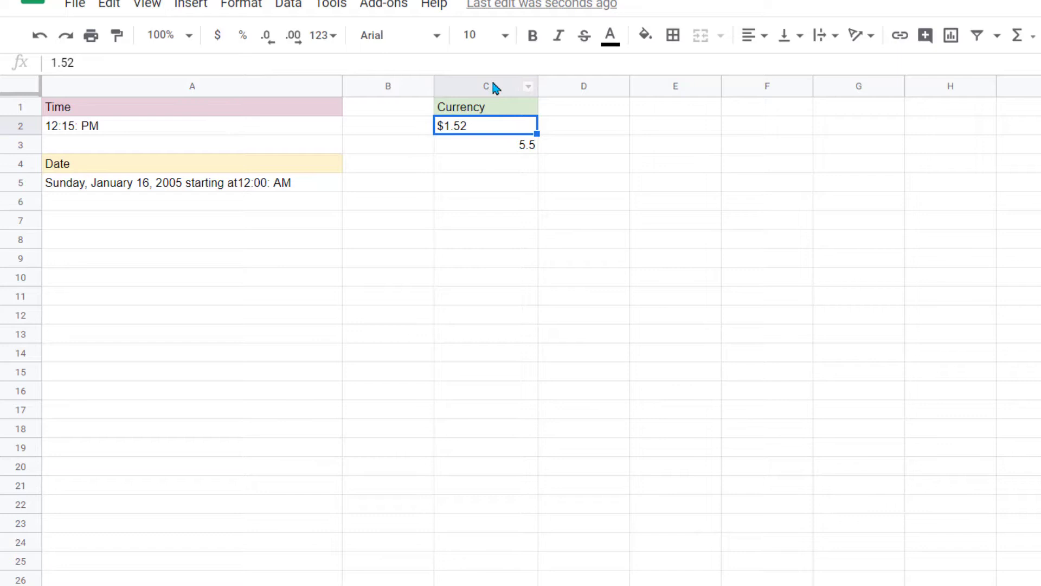
Format all of column C as currency and enter 1.6 in C4.
left_click(485, 86)
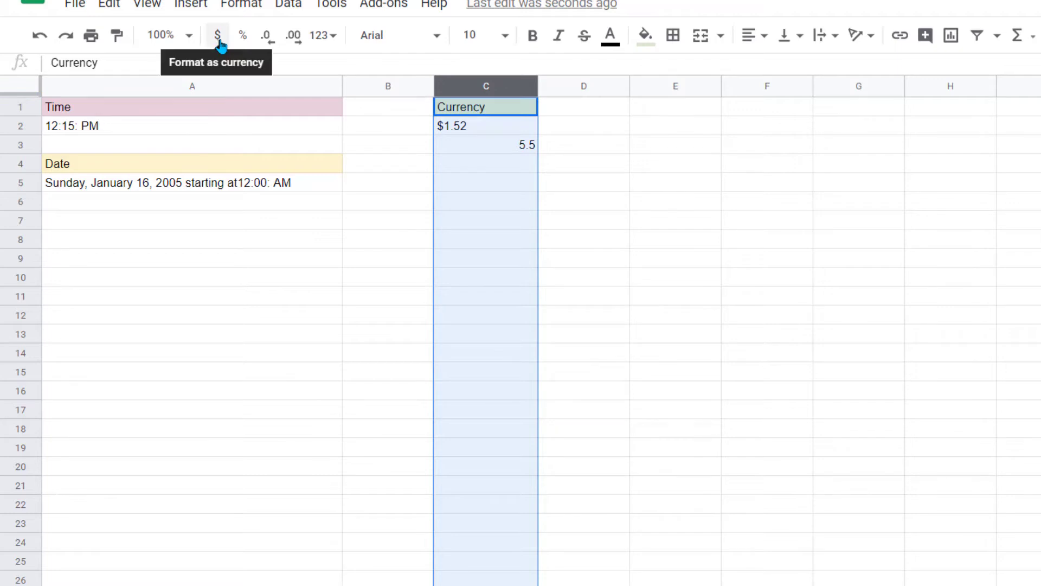
left_click(217, 35)
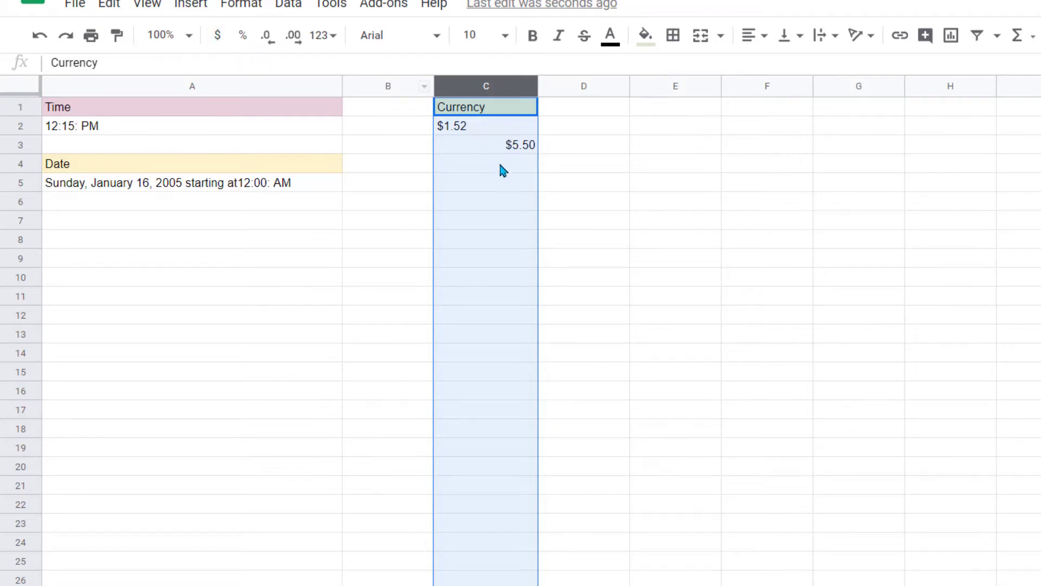
type("1.6")
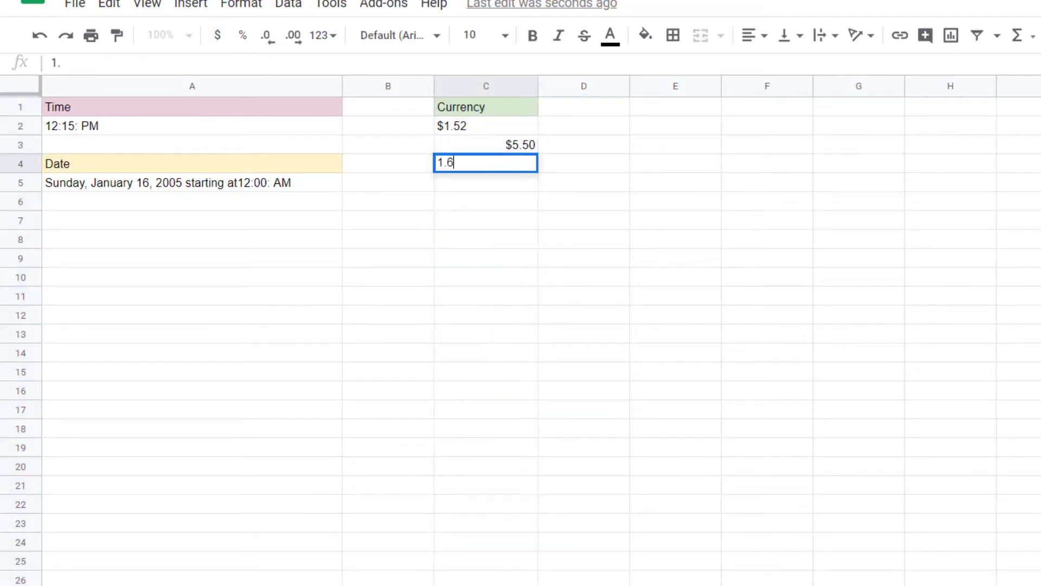
key("enter")
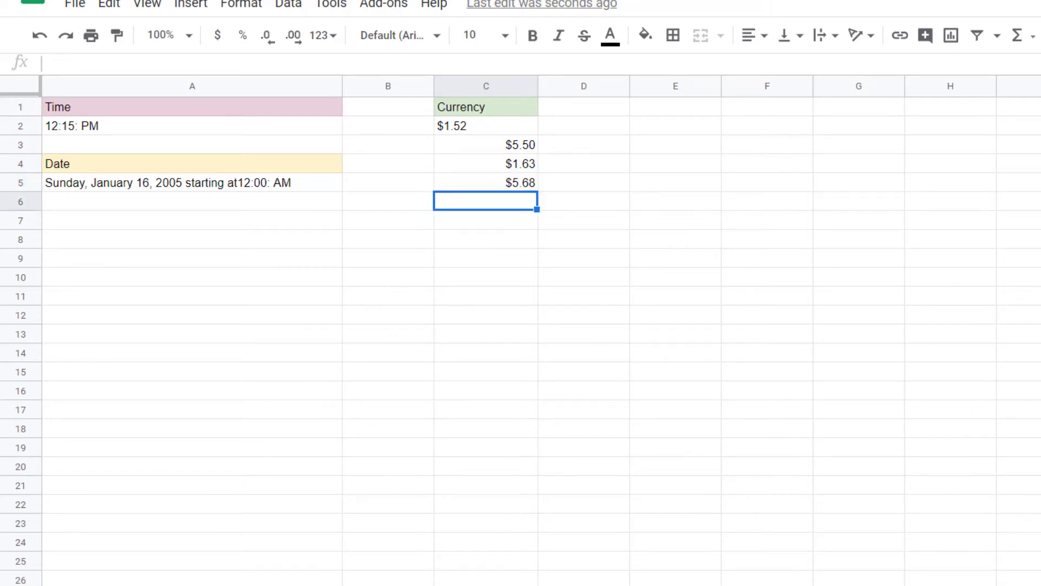
mouse_move(63, 225)
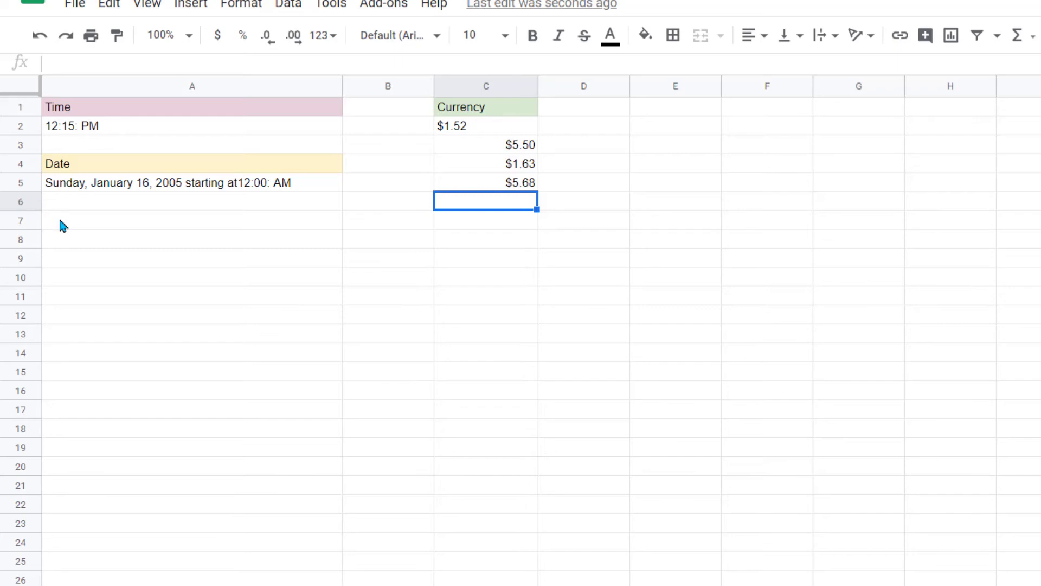
mouse_move(52, 228)
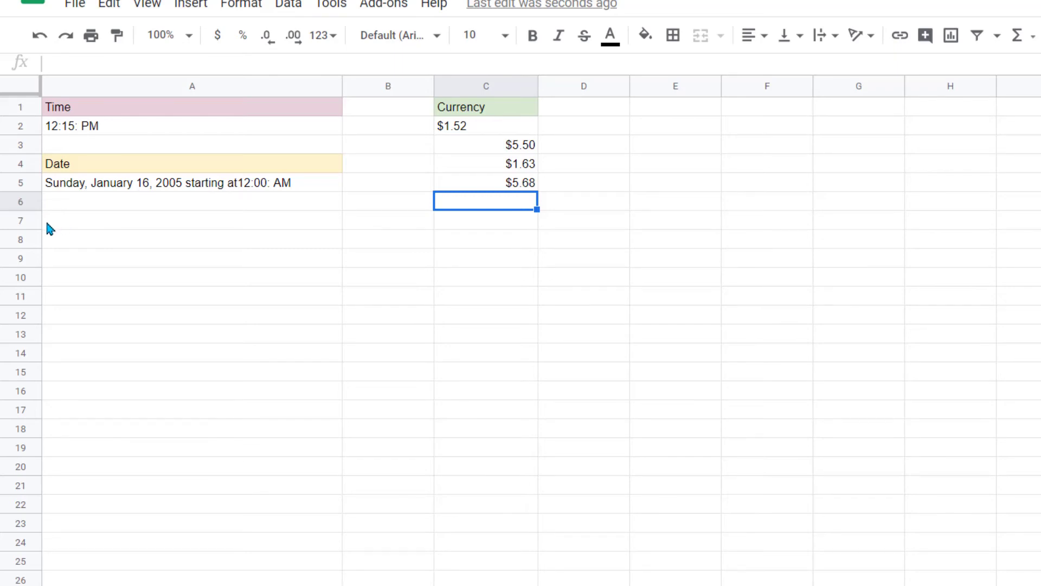